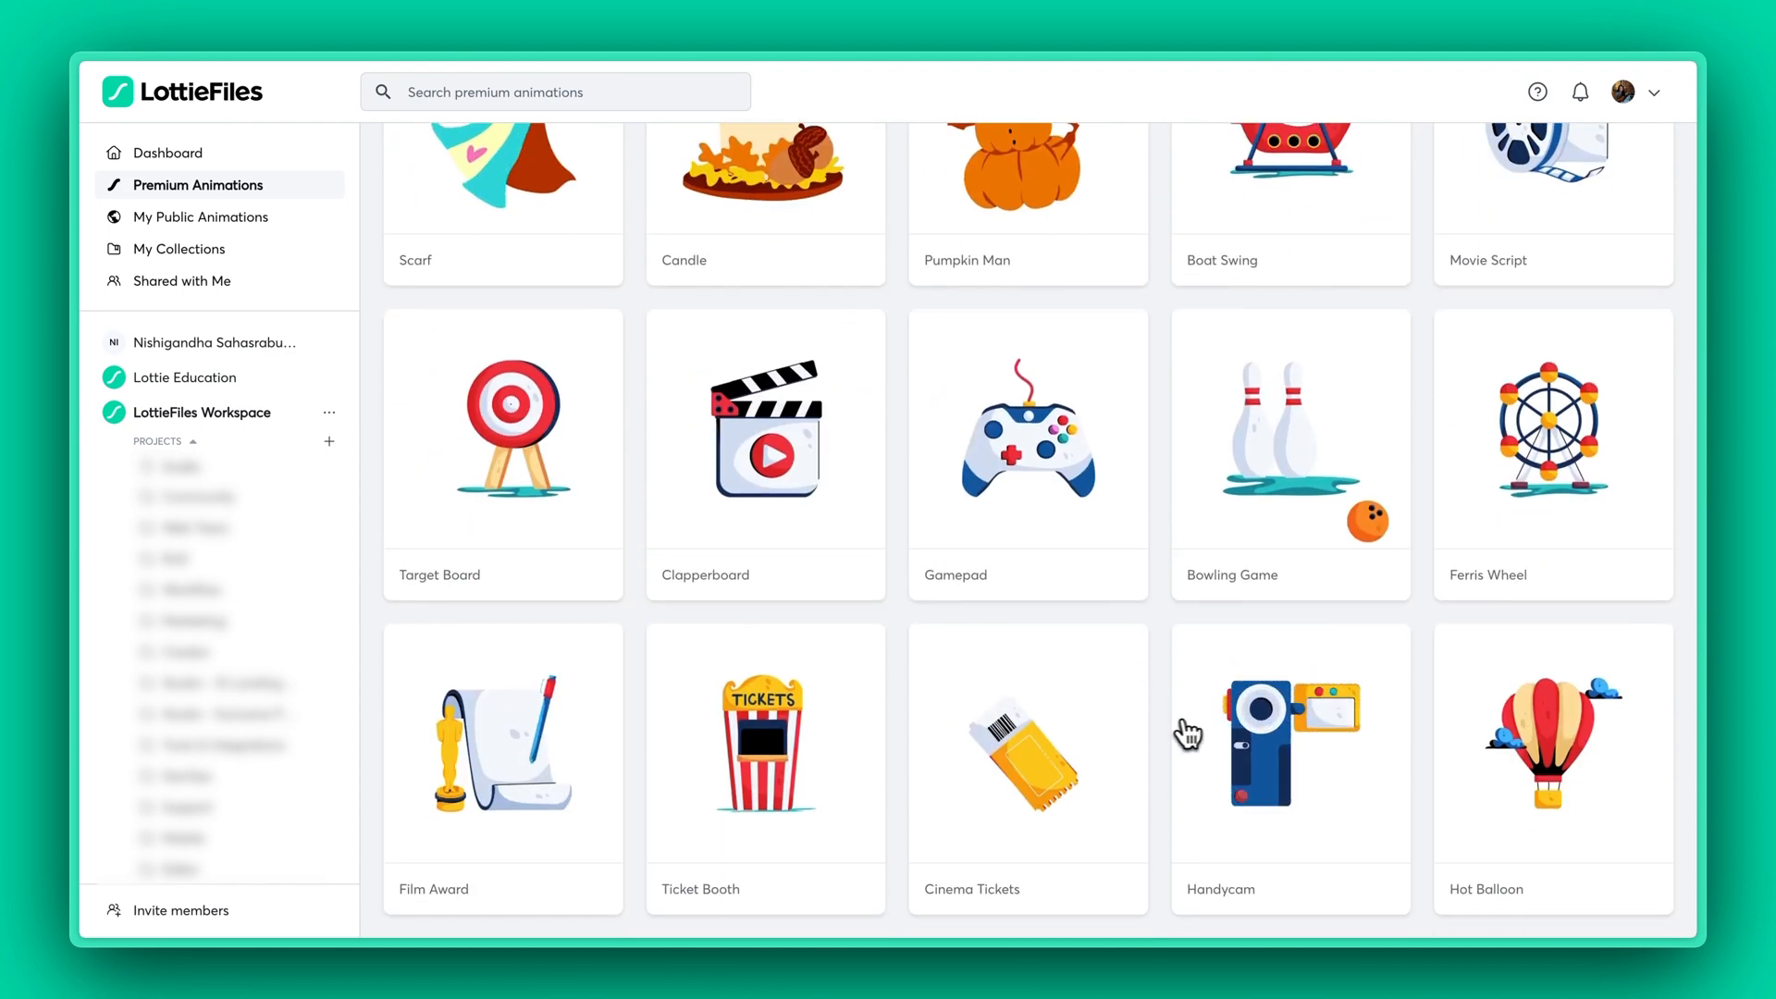
Step: Scroll down the page toward the Dashboard of recently modified animations
scroll(down, 3)
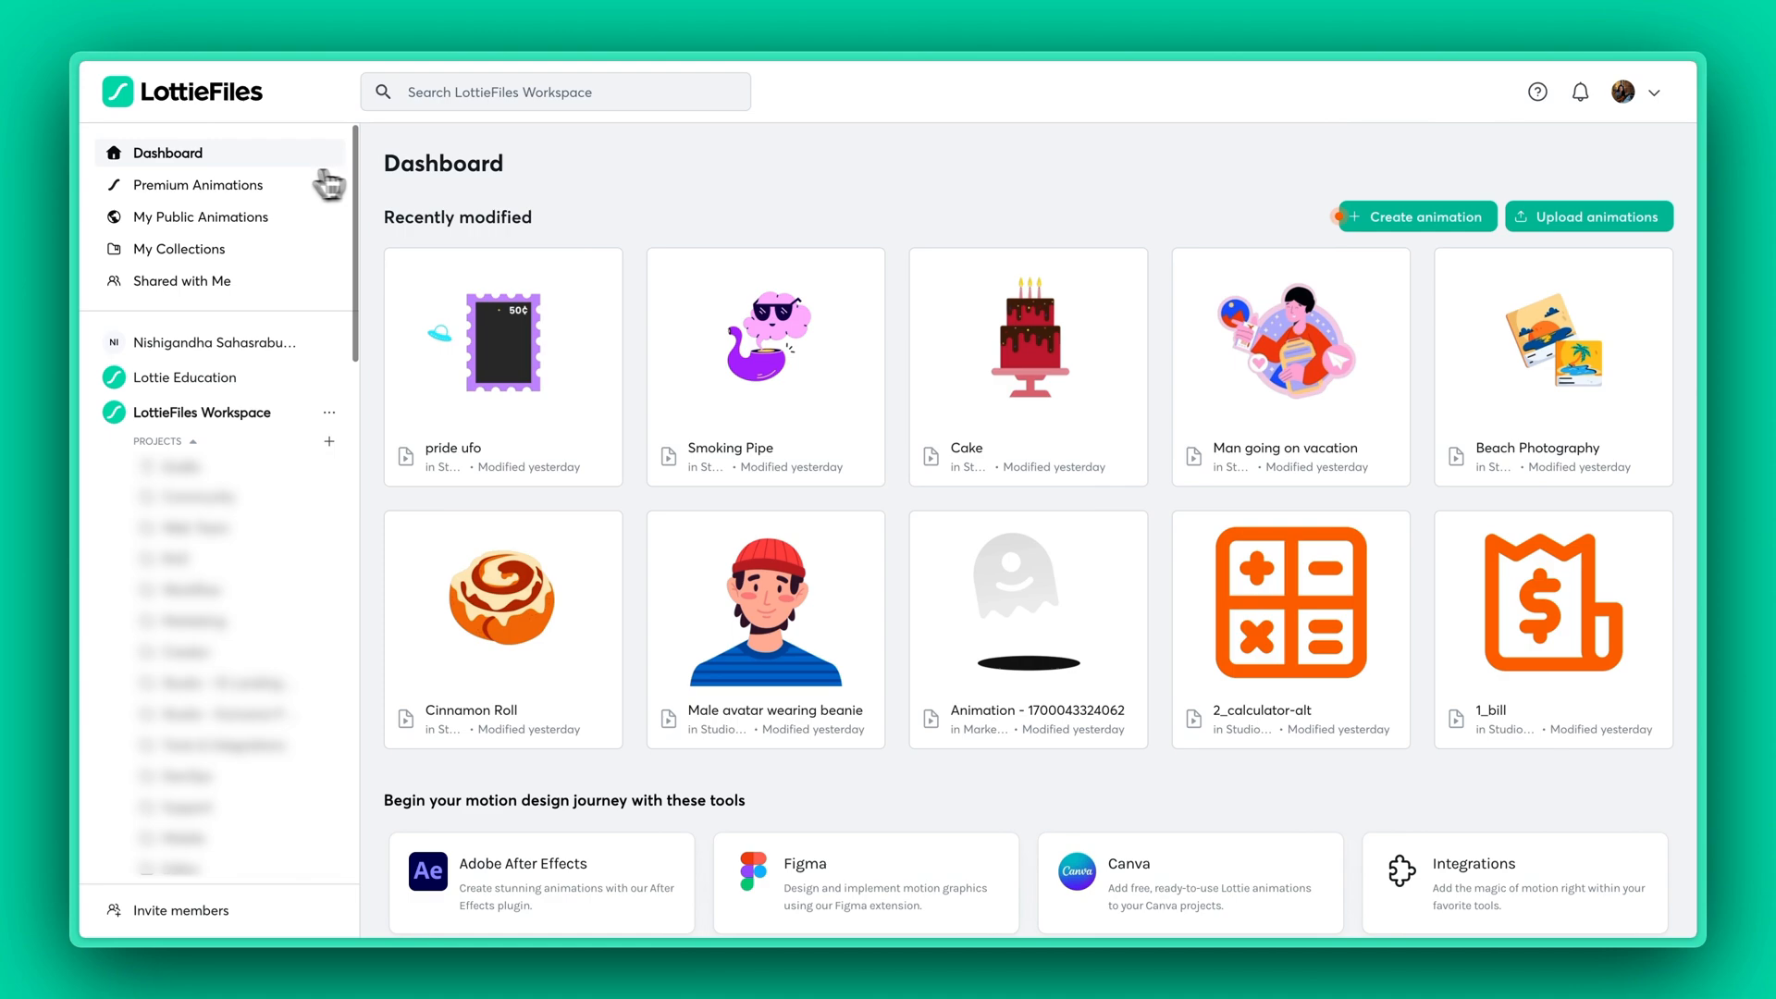
Step: Open Premium Animations and scroll through the featured, most downloaded and newly added sections
click(204, 185)
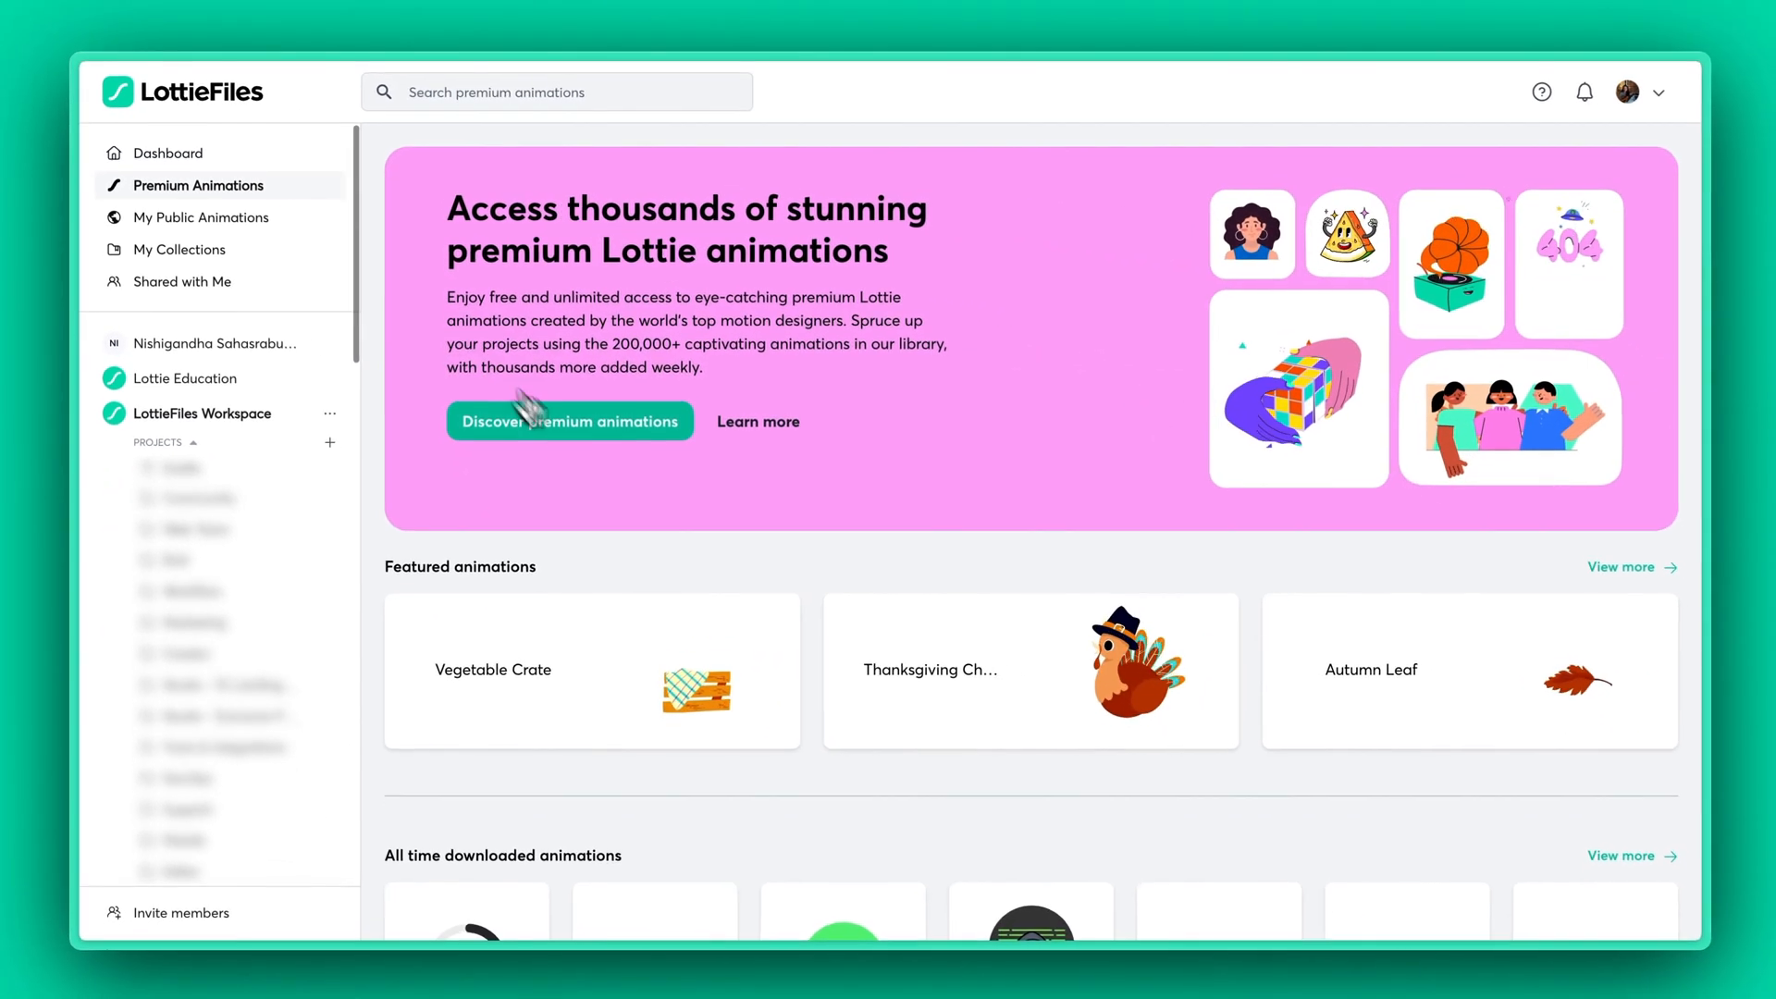
scroll(down, 3)
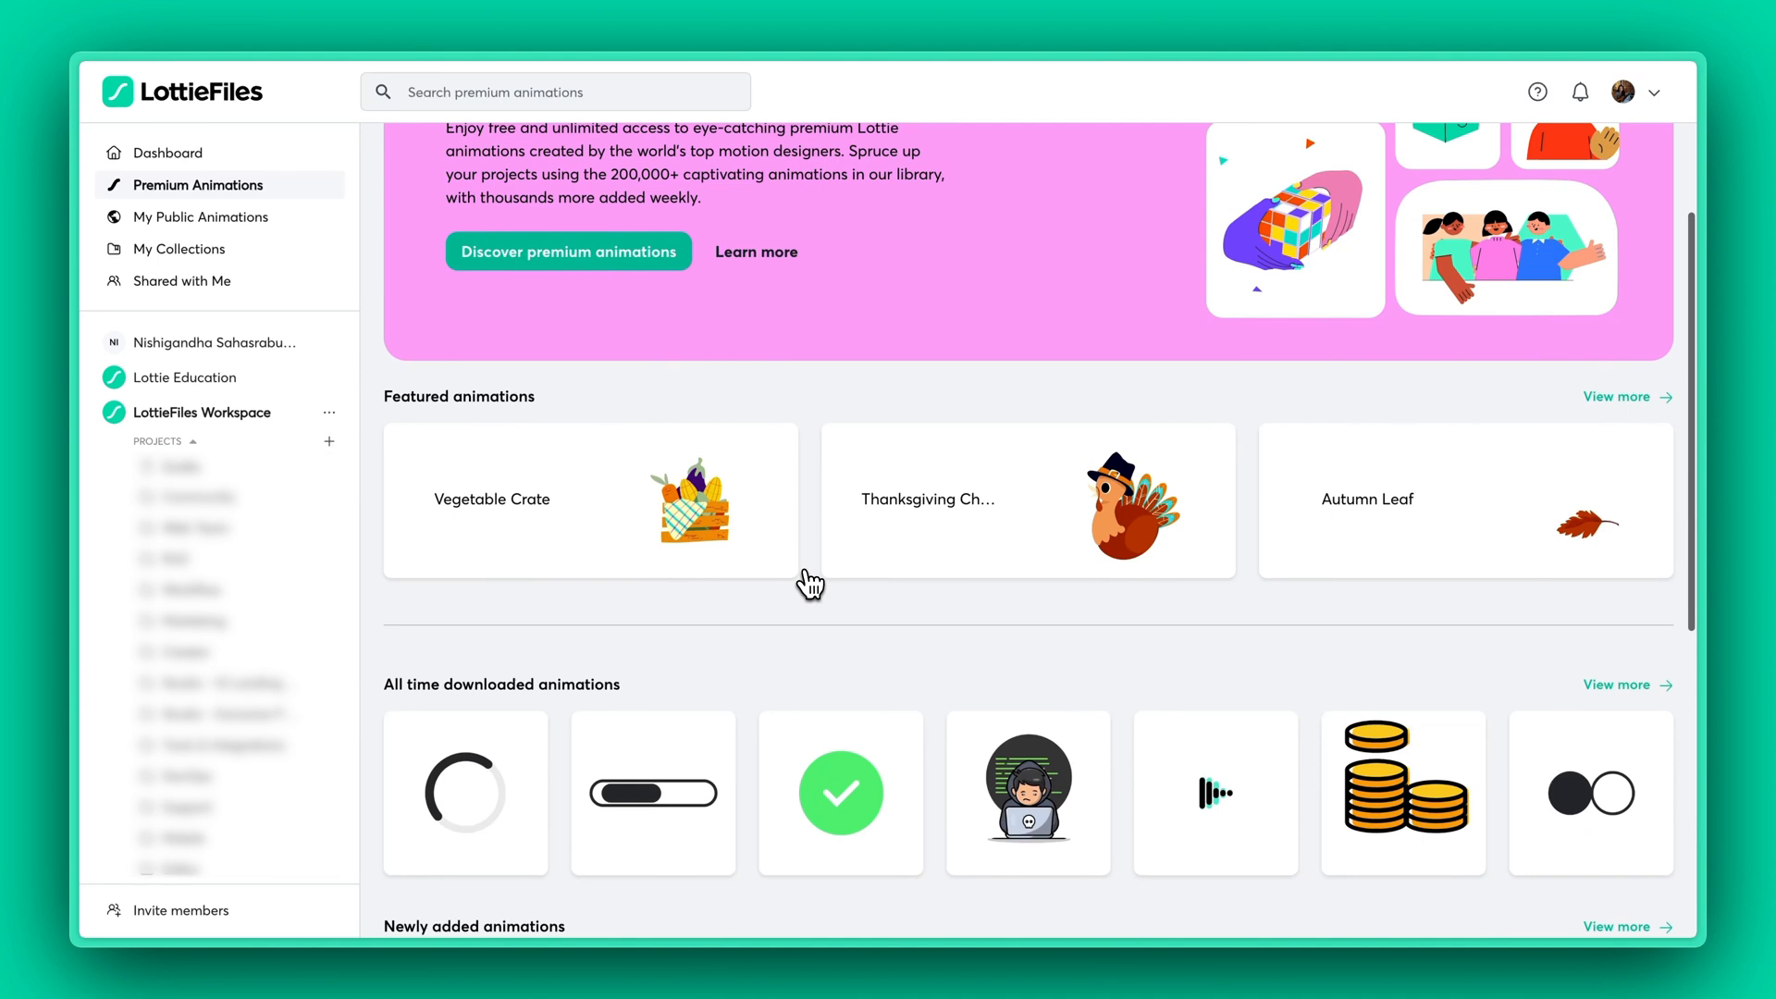
scroll(down, 3)
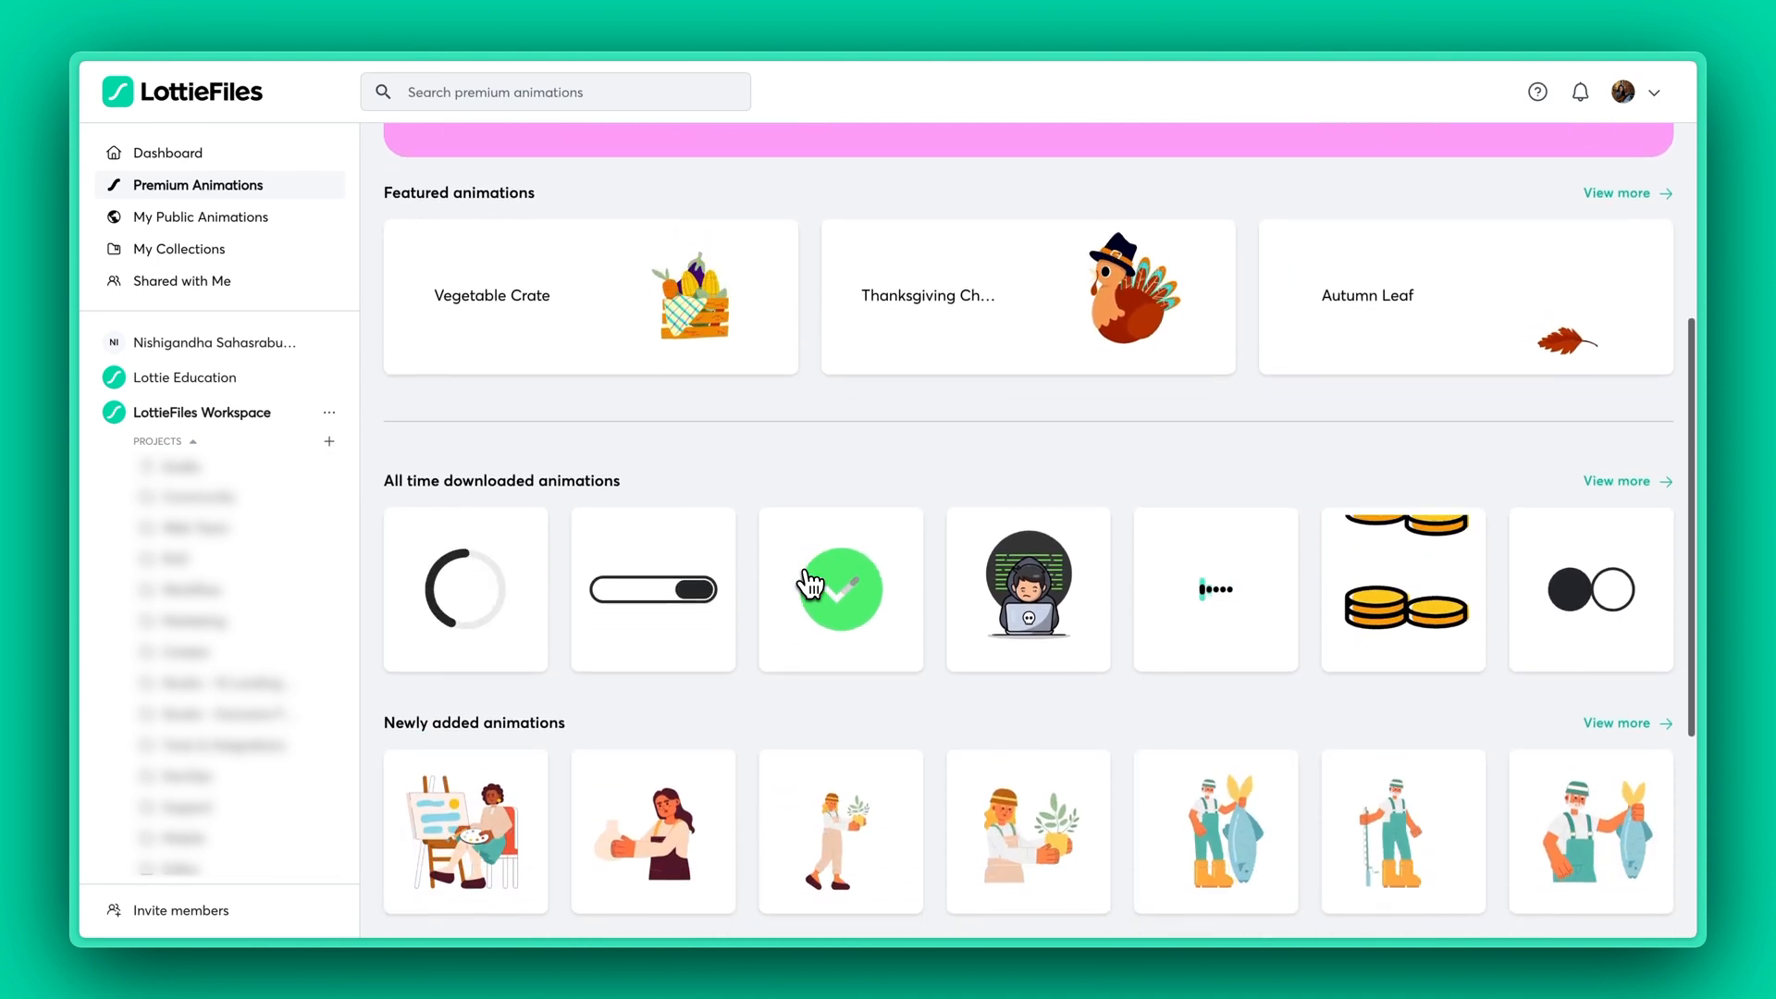
scroll(down, 3)
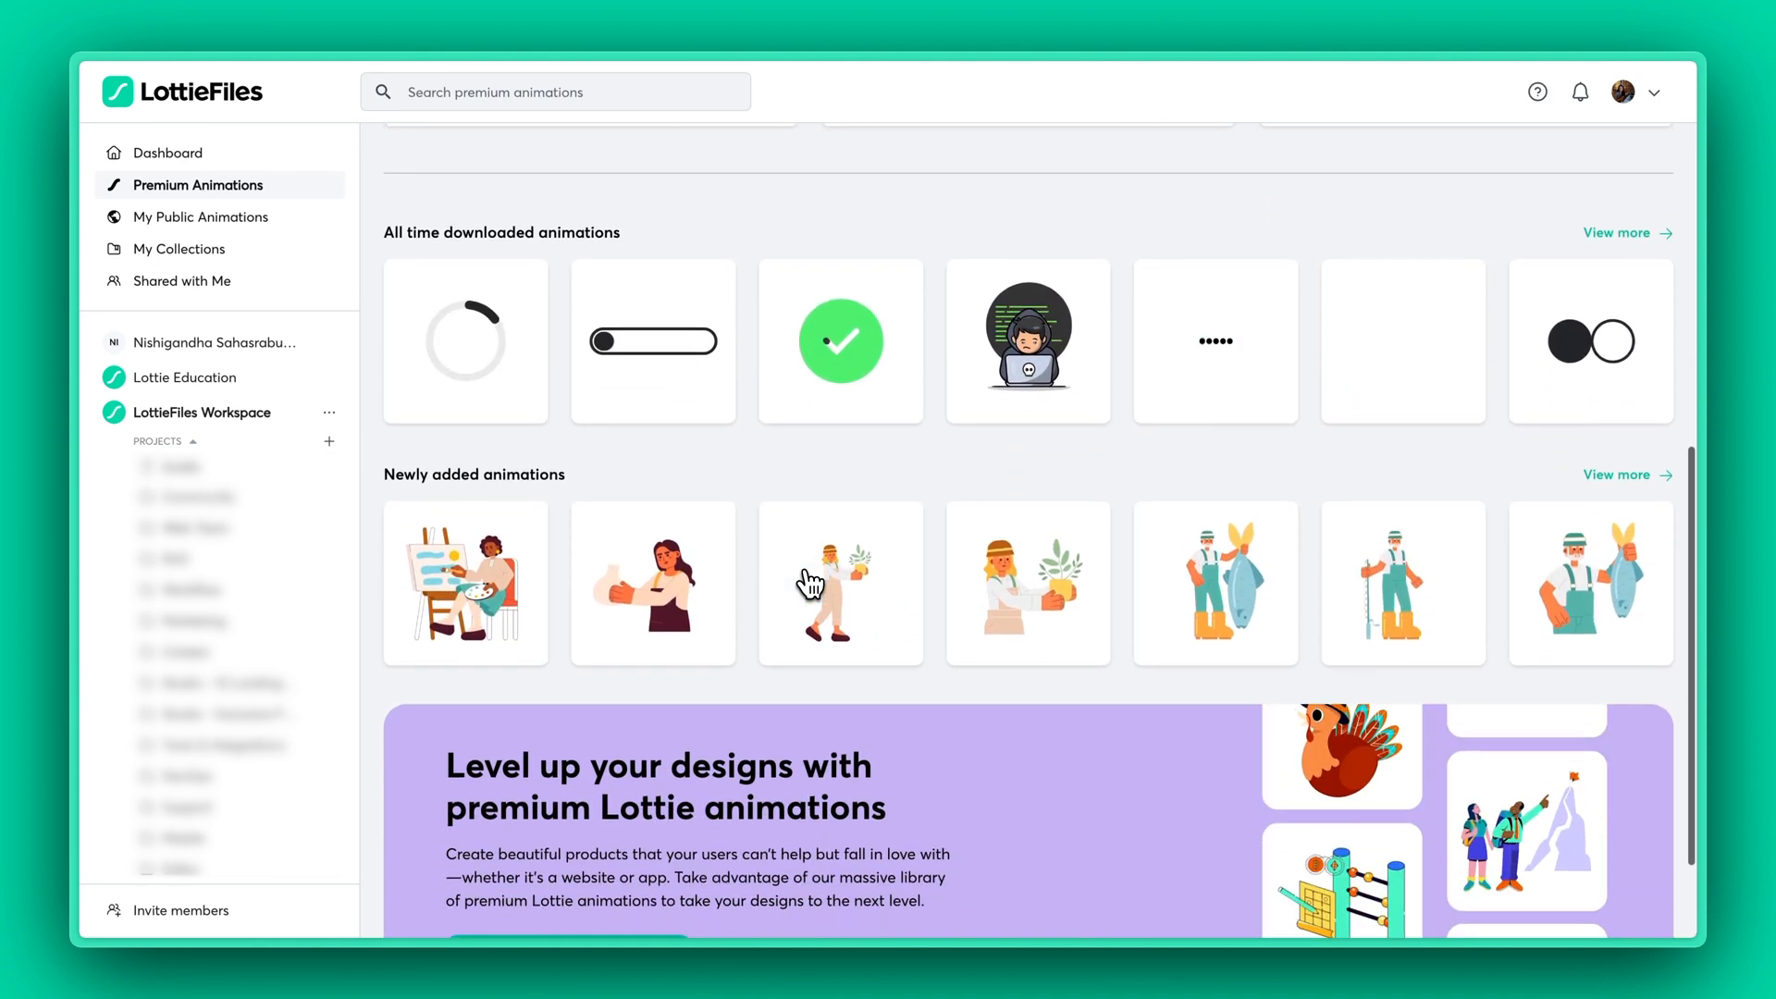
scroll(down, 3)
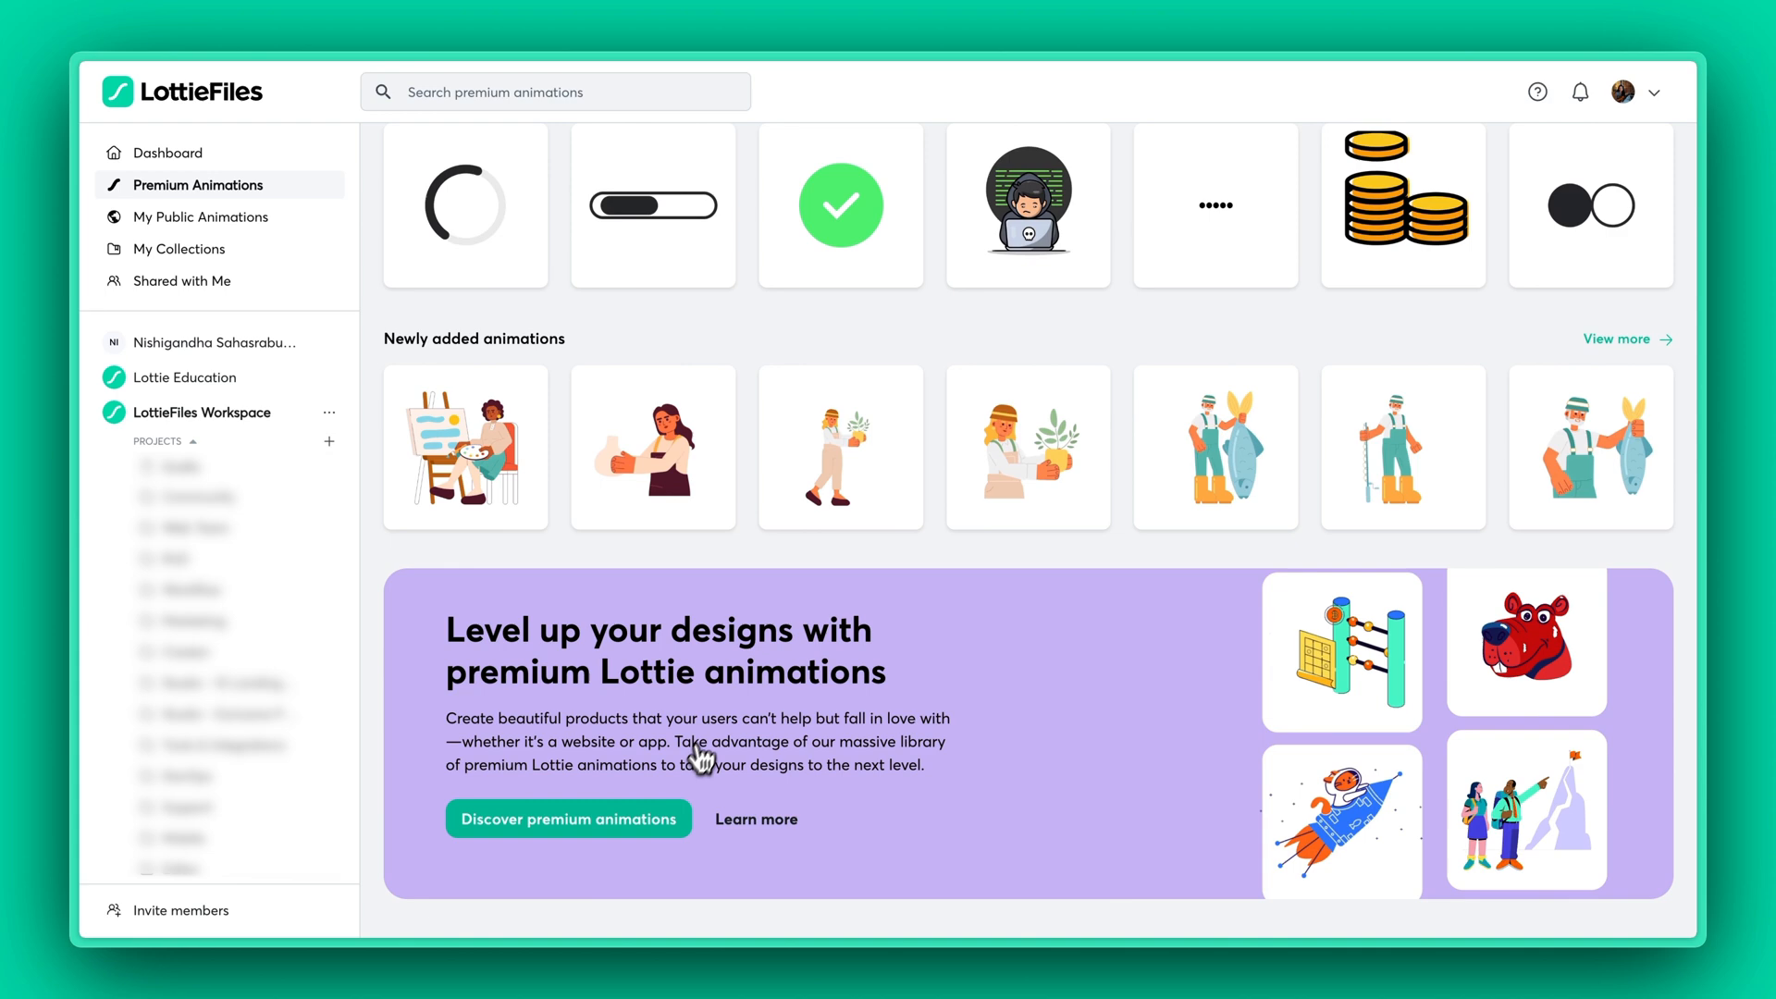
Step: Open Discover premium animations and scroll the Featured grid past autumn items into entertainment
click(569, 818)
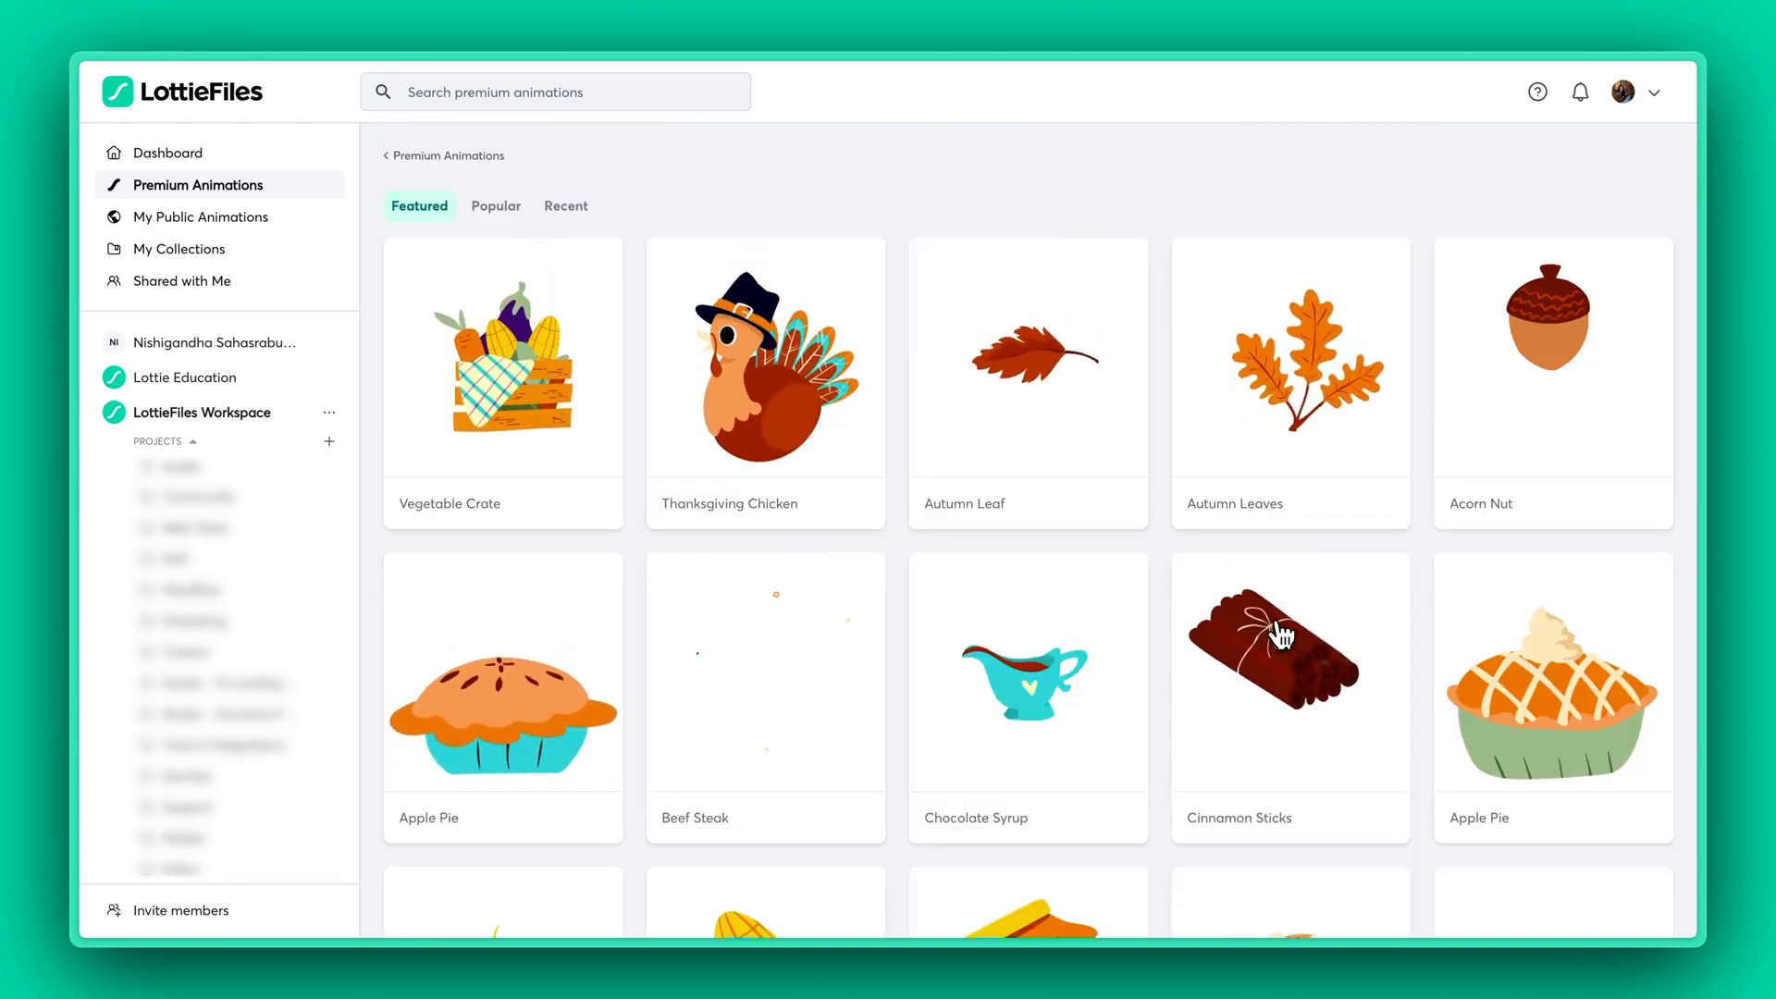
scroll(down, 3)
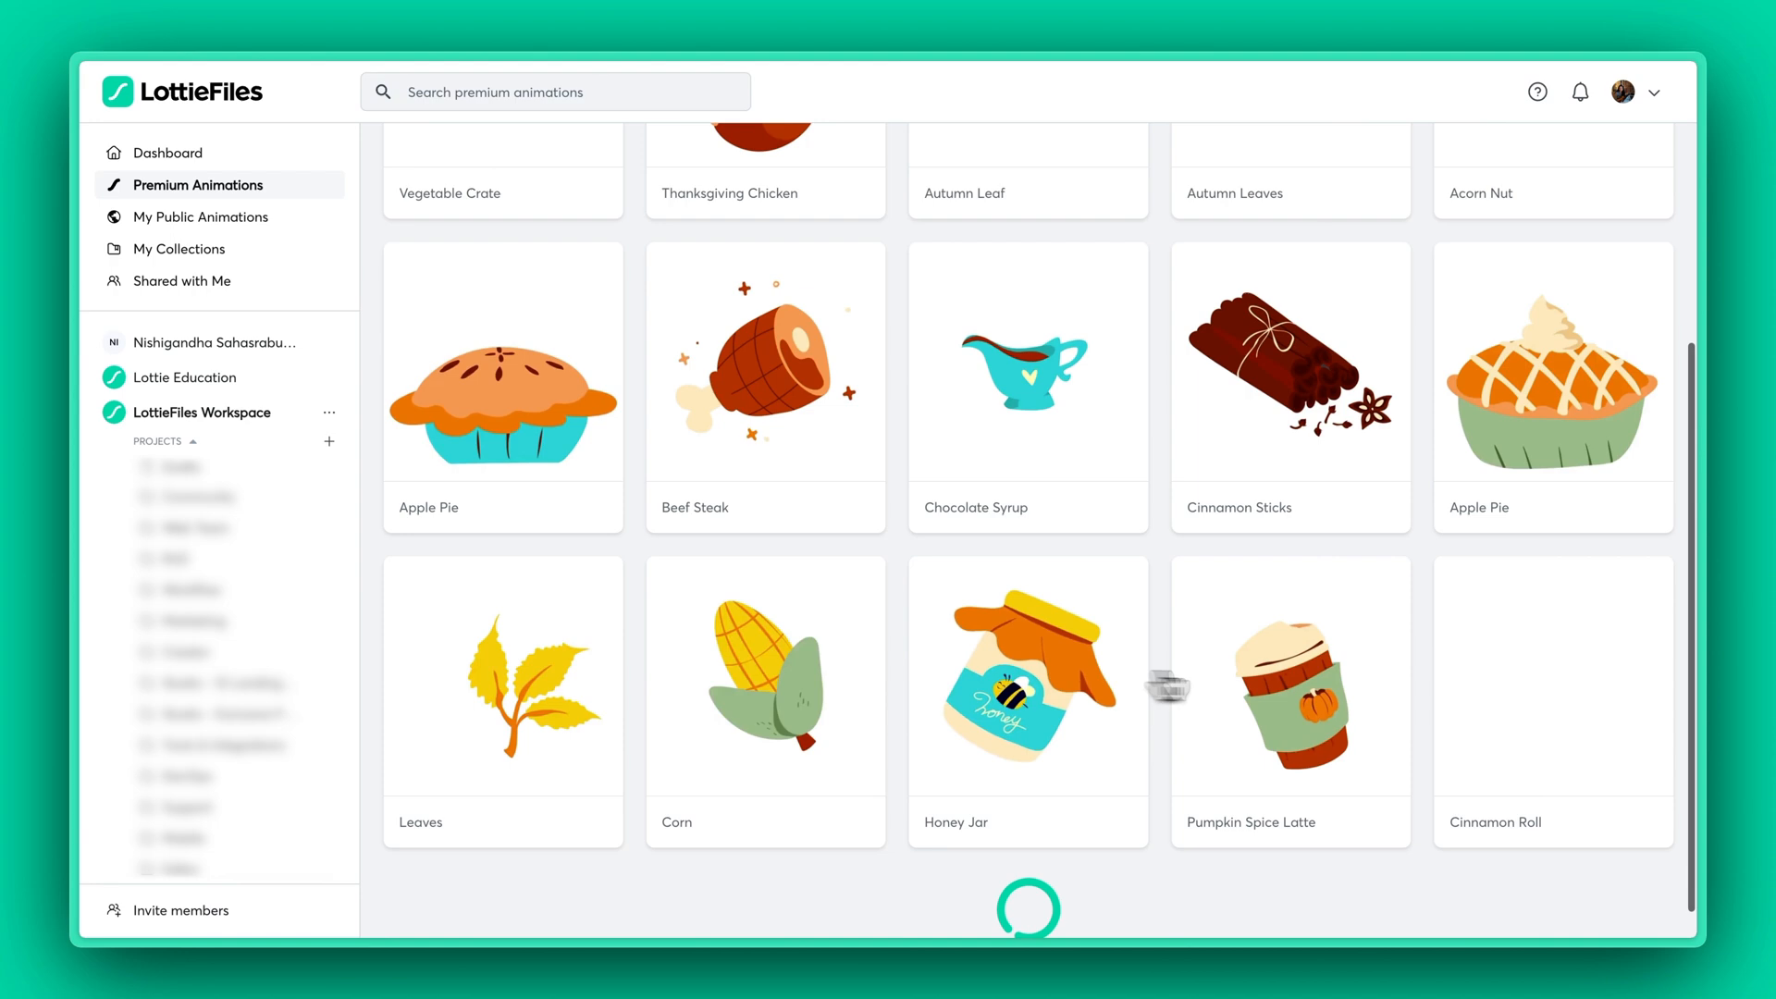
scroll(down, 3)
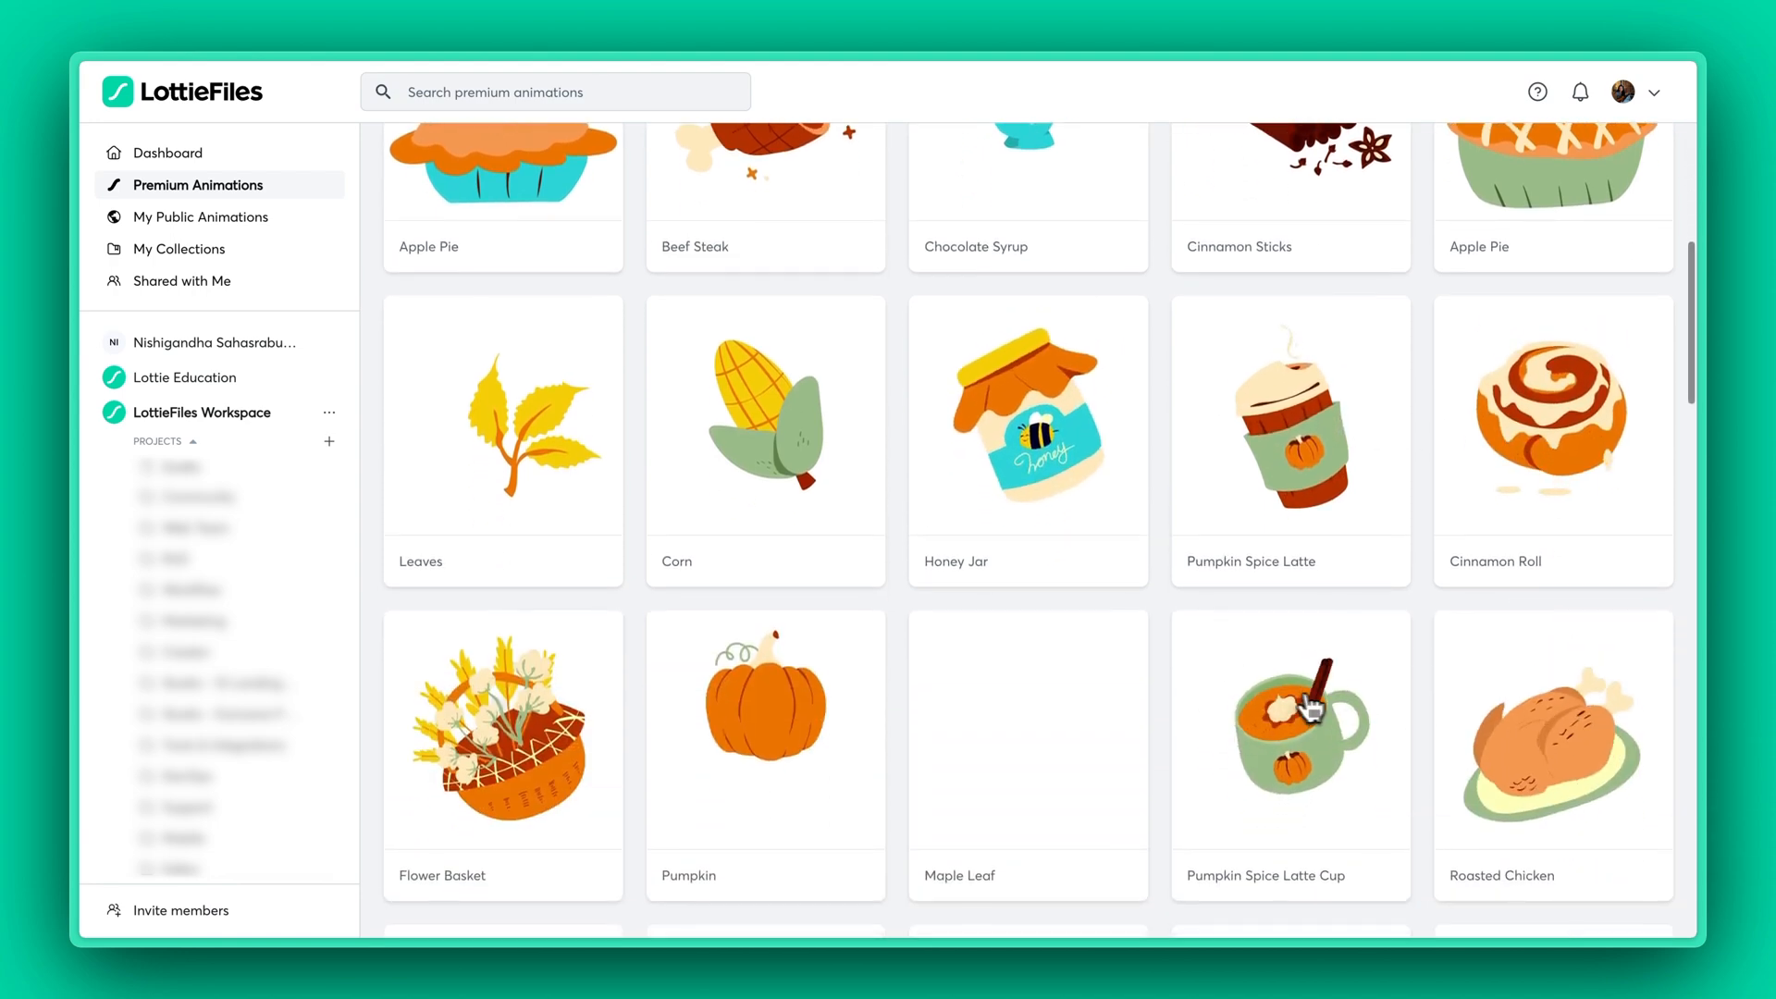
scroll(down, 3)
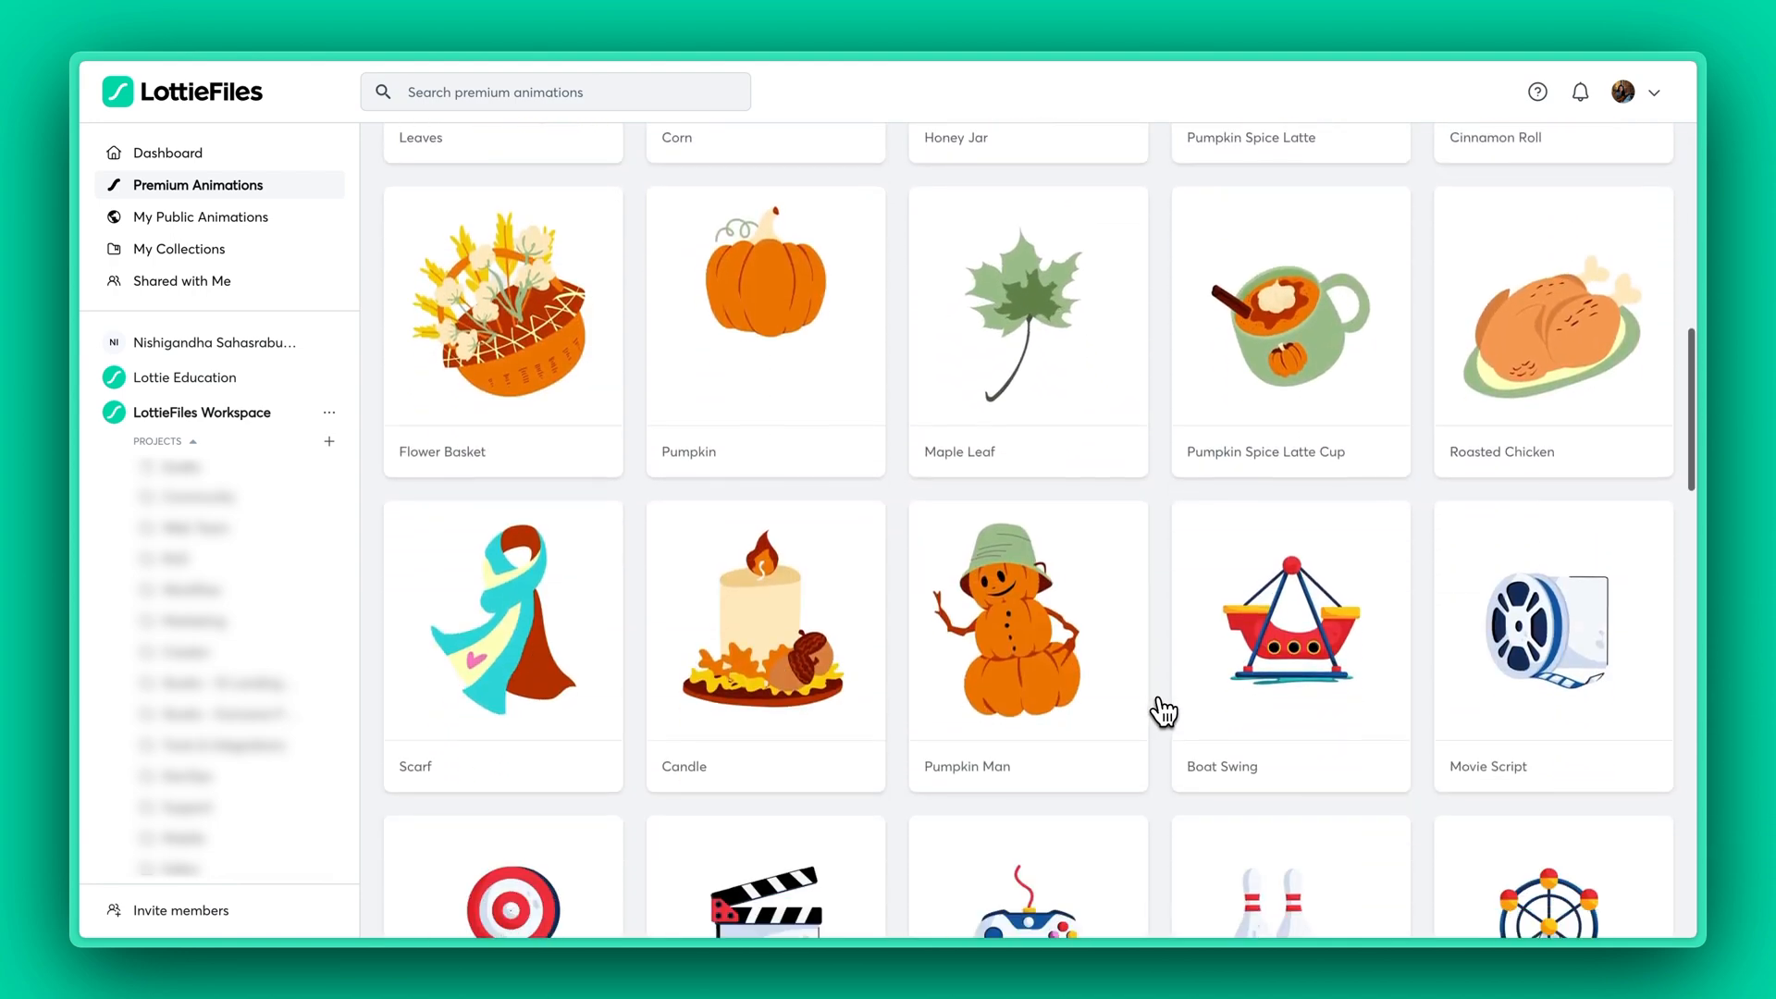
scroll(down, 3)
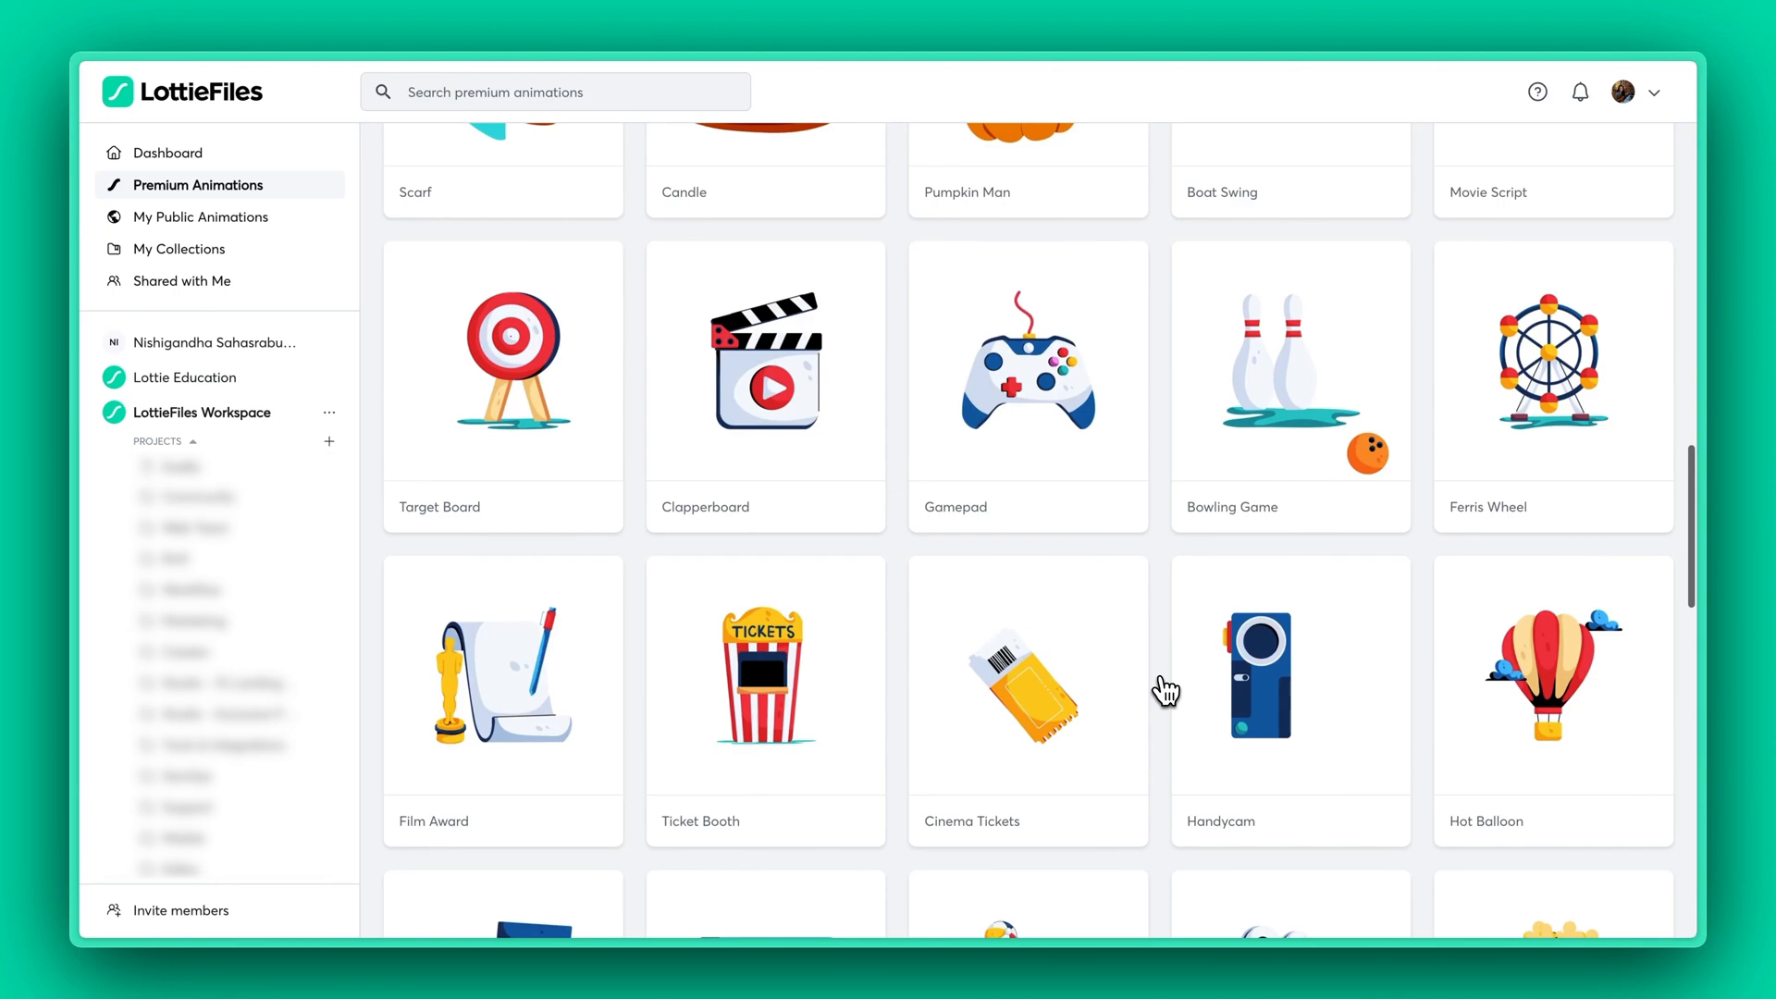
Step: Search premium animations for 'Christmas' and scroll past trees, ornaments and gifts
click(555, 92)
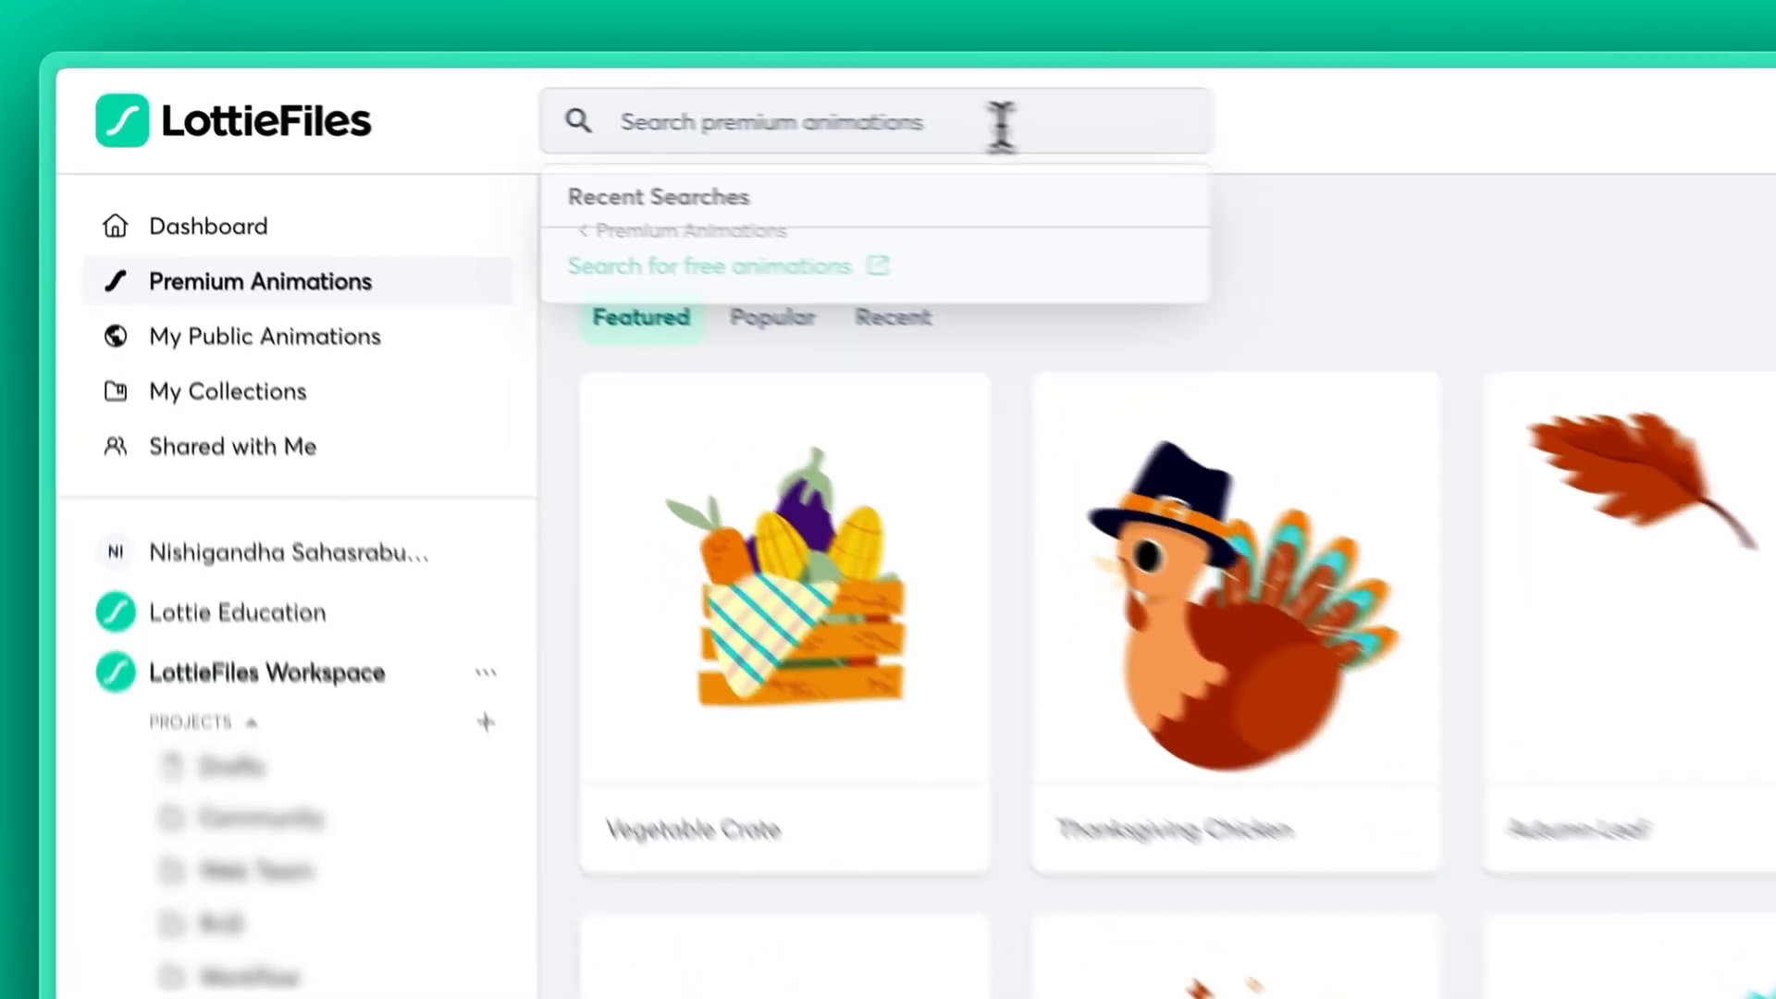
text(Christ)
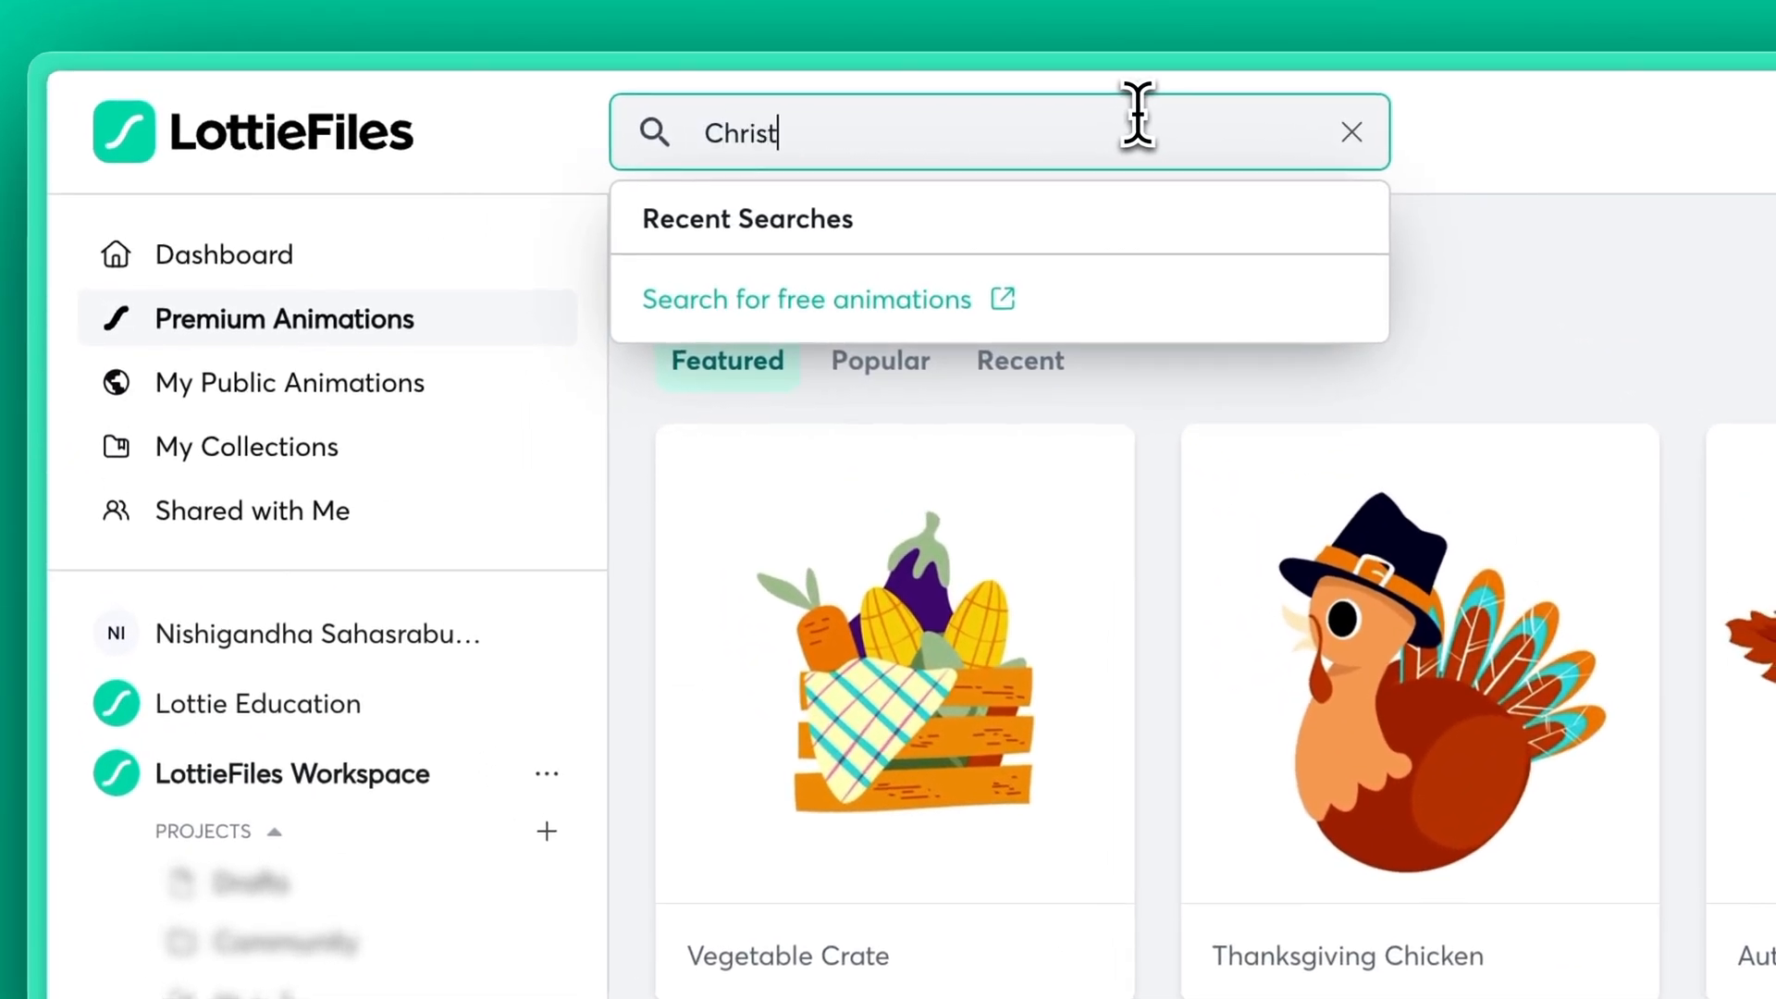
text(mas)
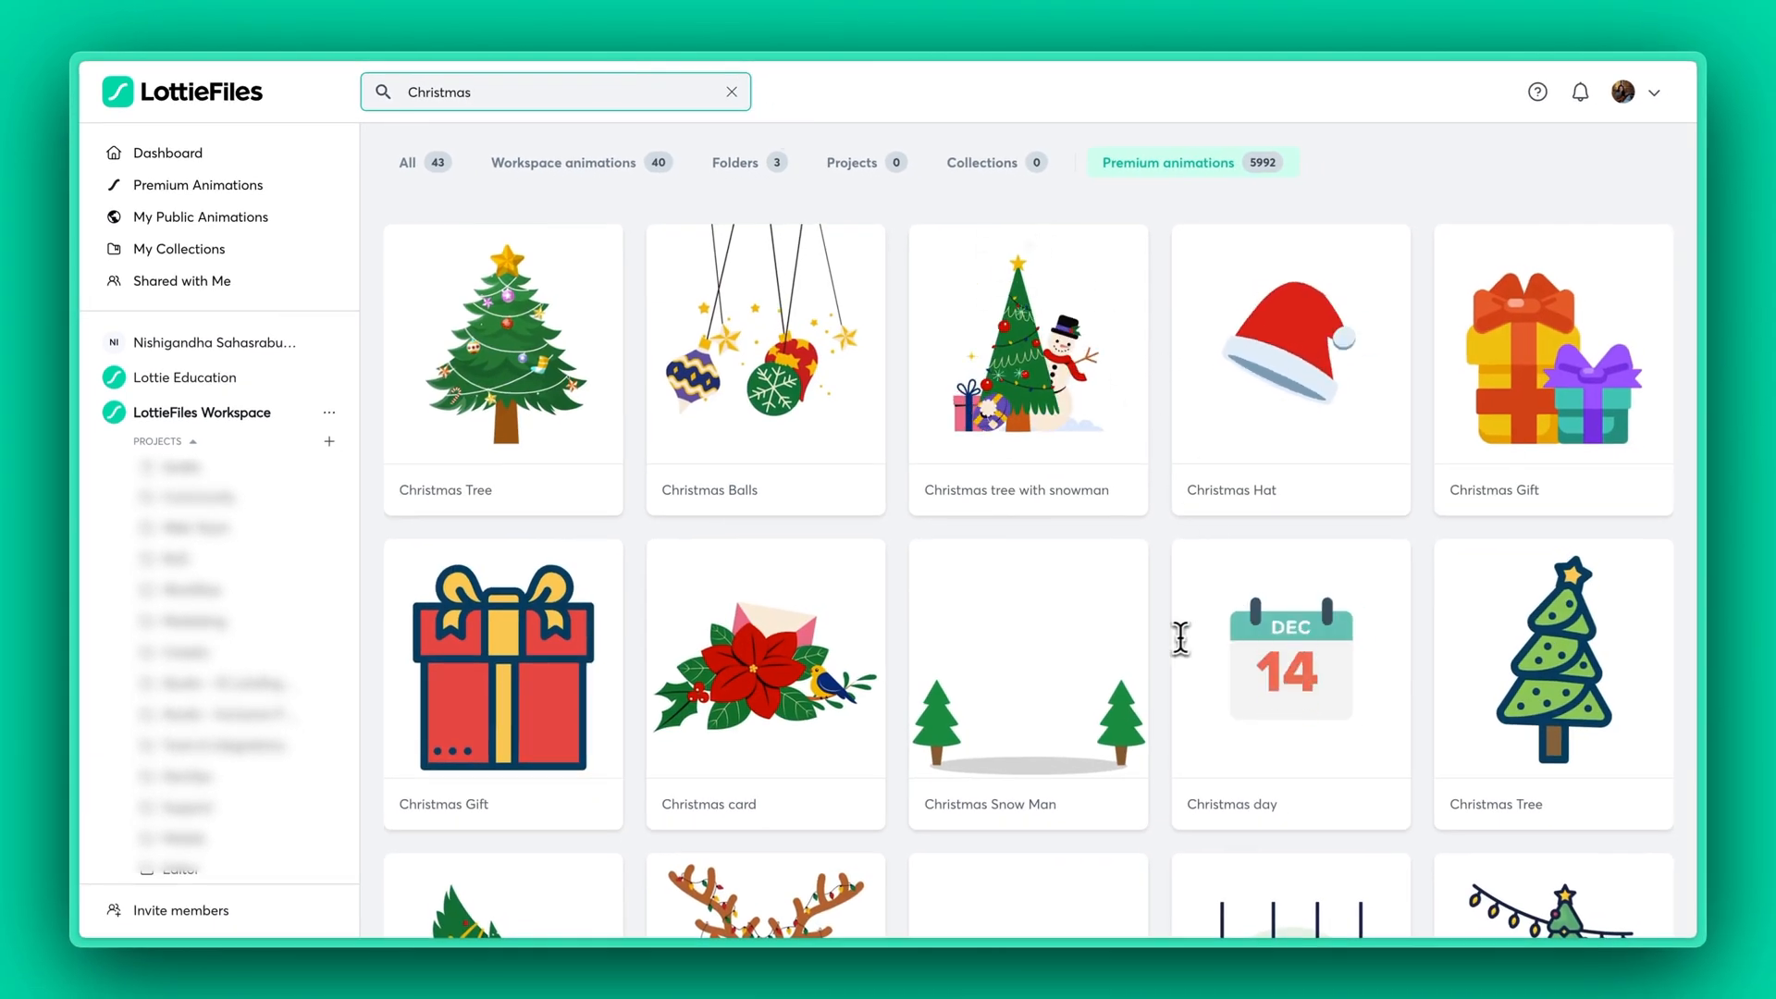
scroll(down, 3)
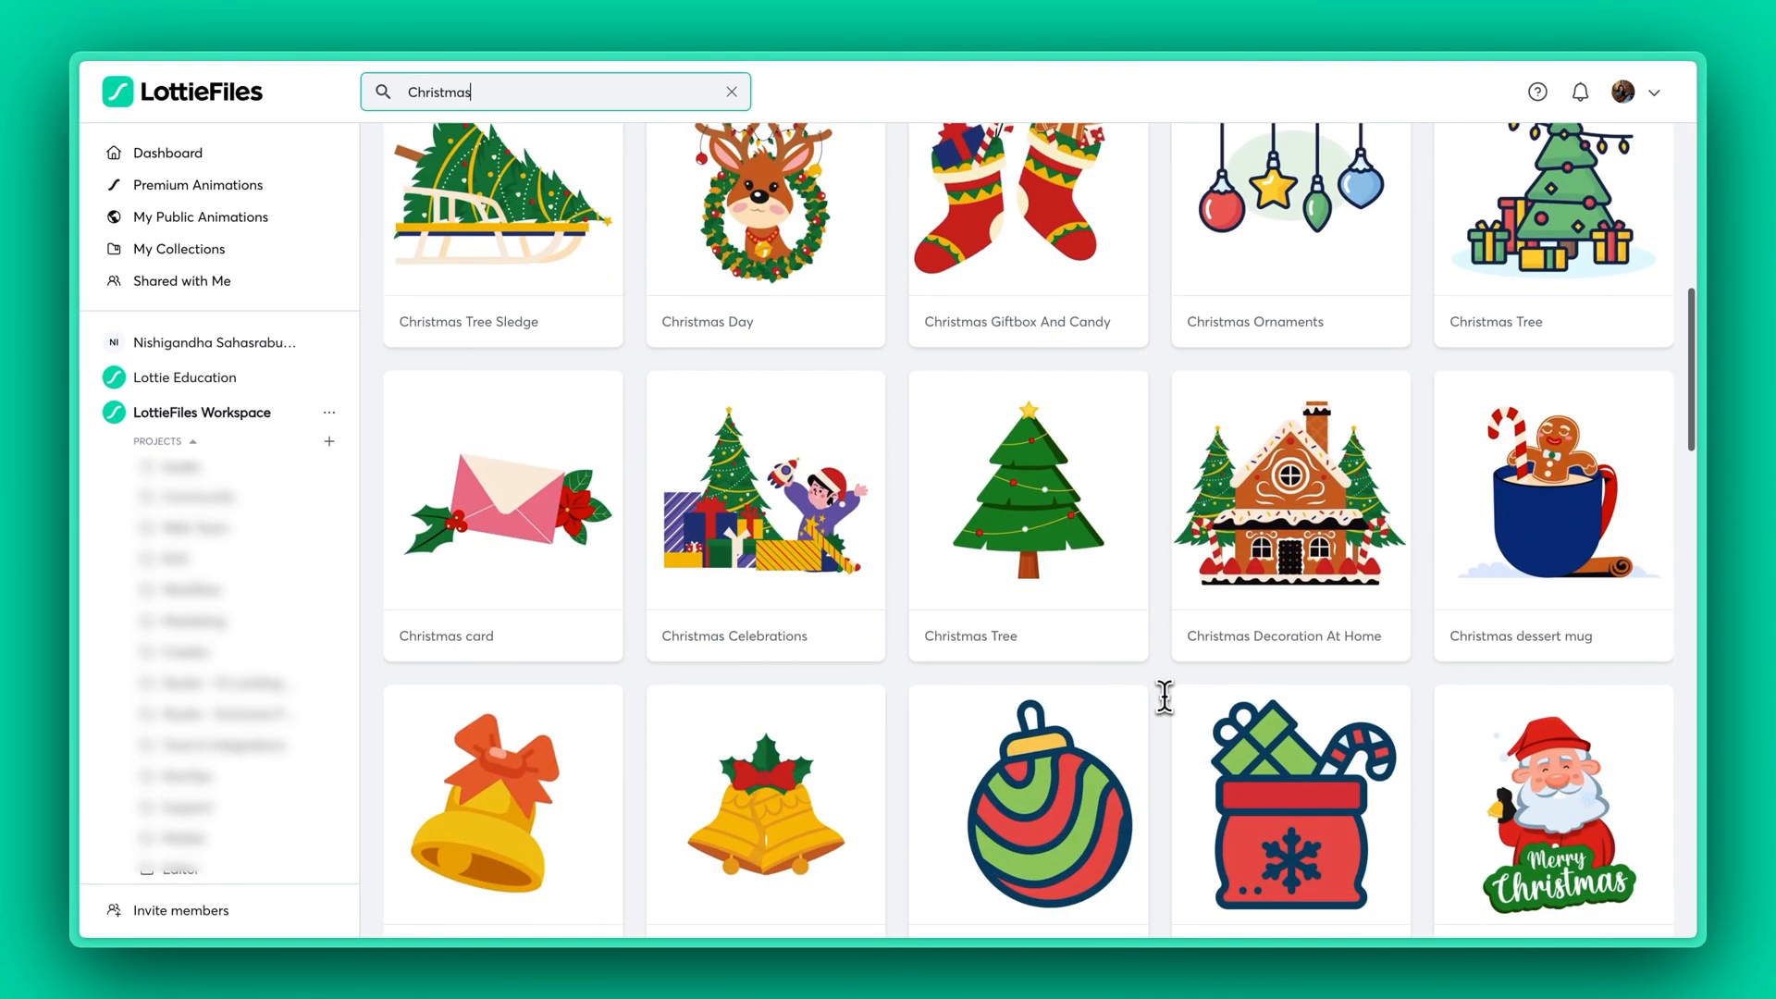
scroll(down, 3)
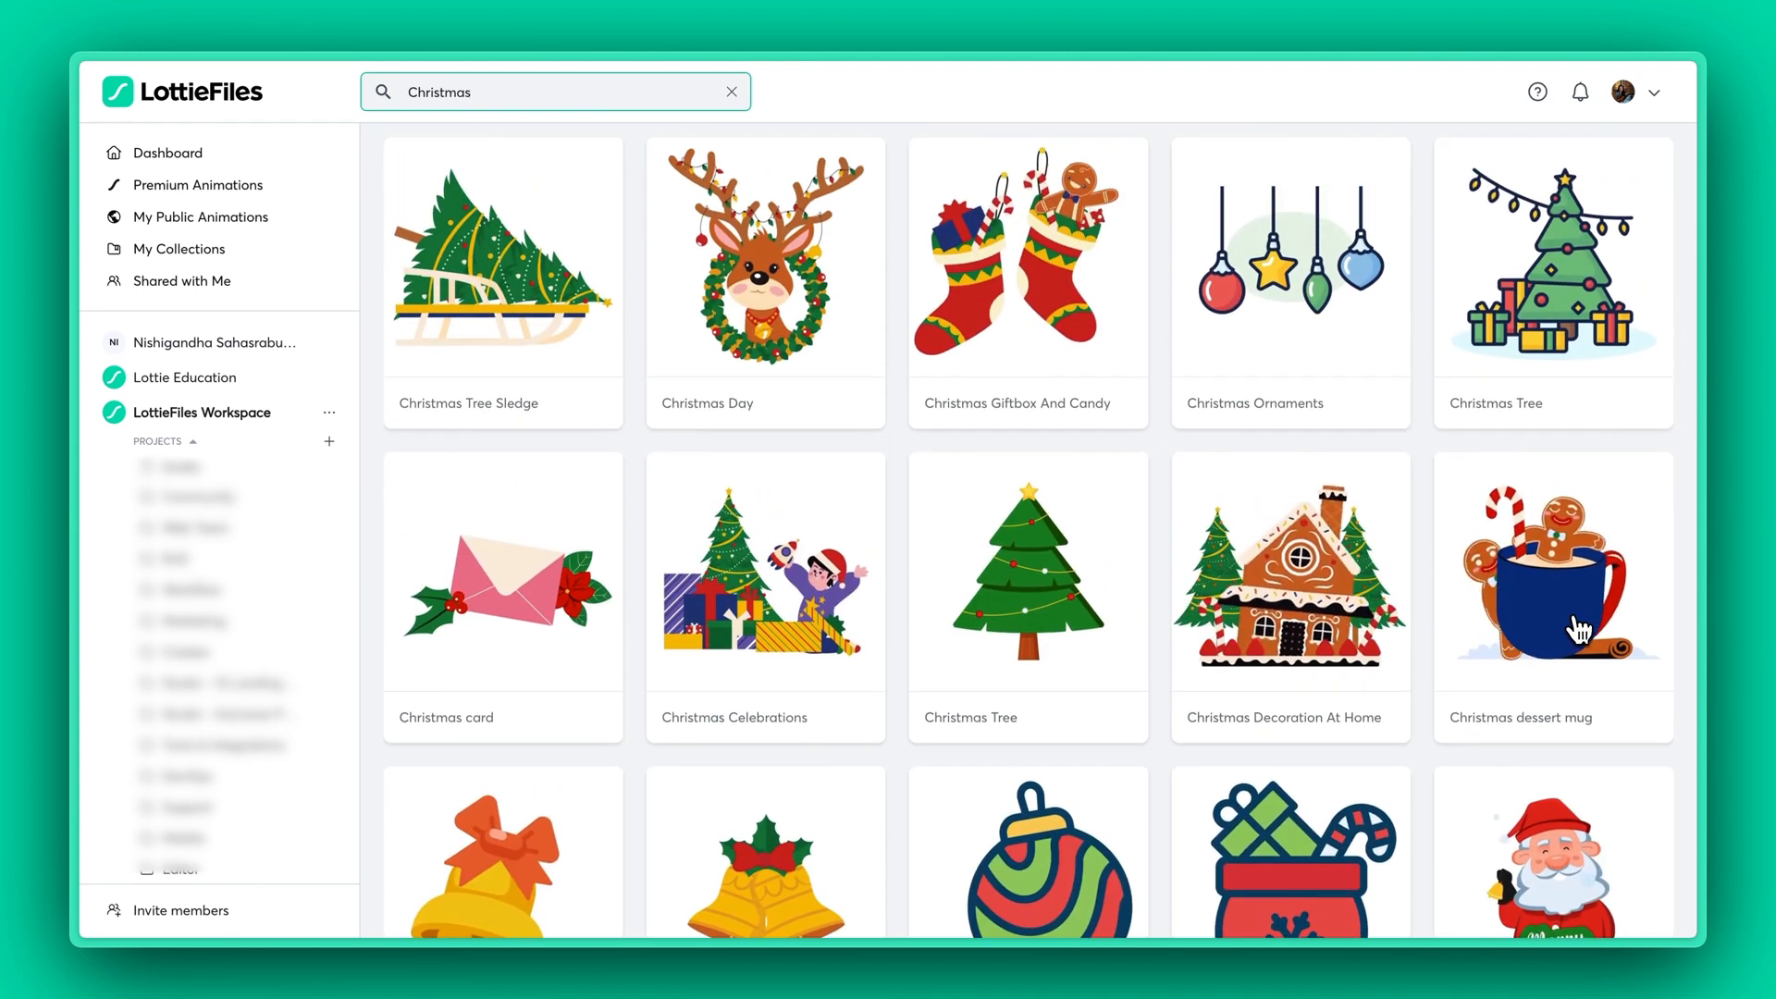
Step: Preview the Christmas dessert mug, save it to the workspace, and scrub back near its start
click(1552, 570)
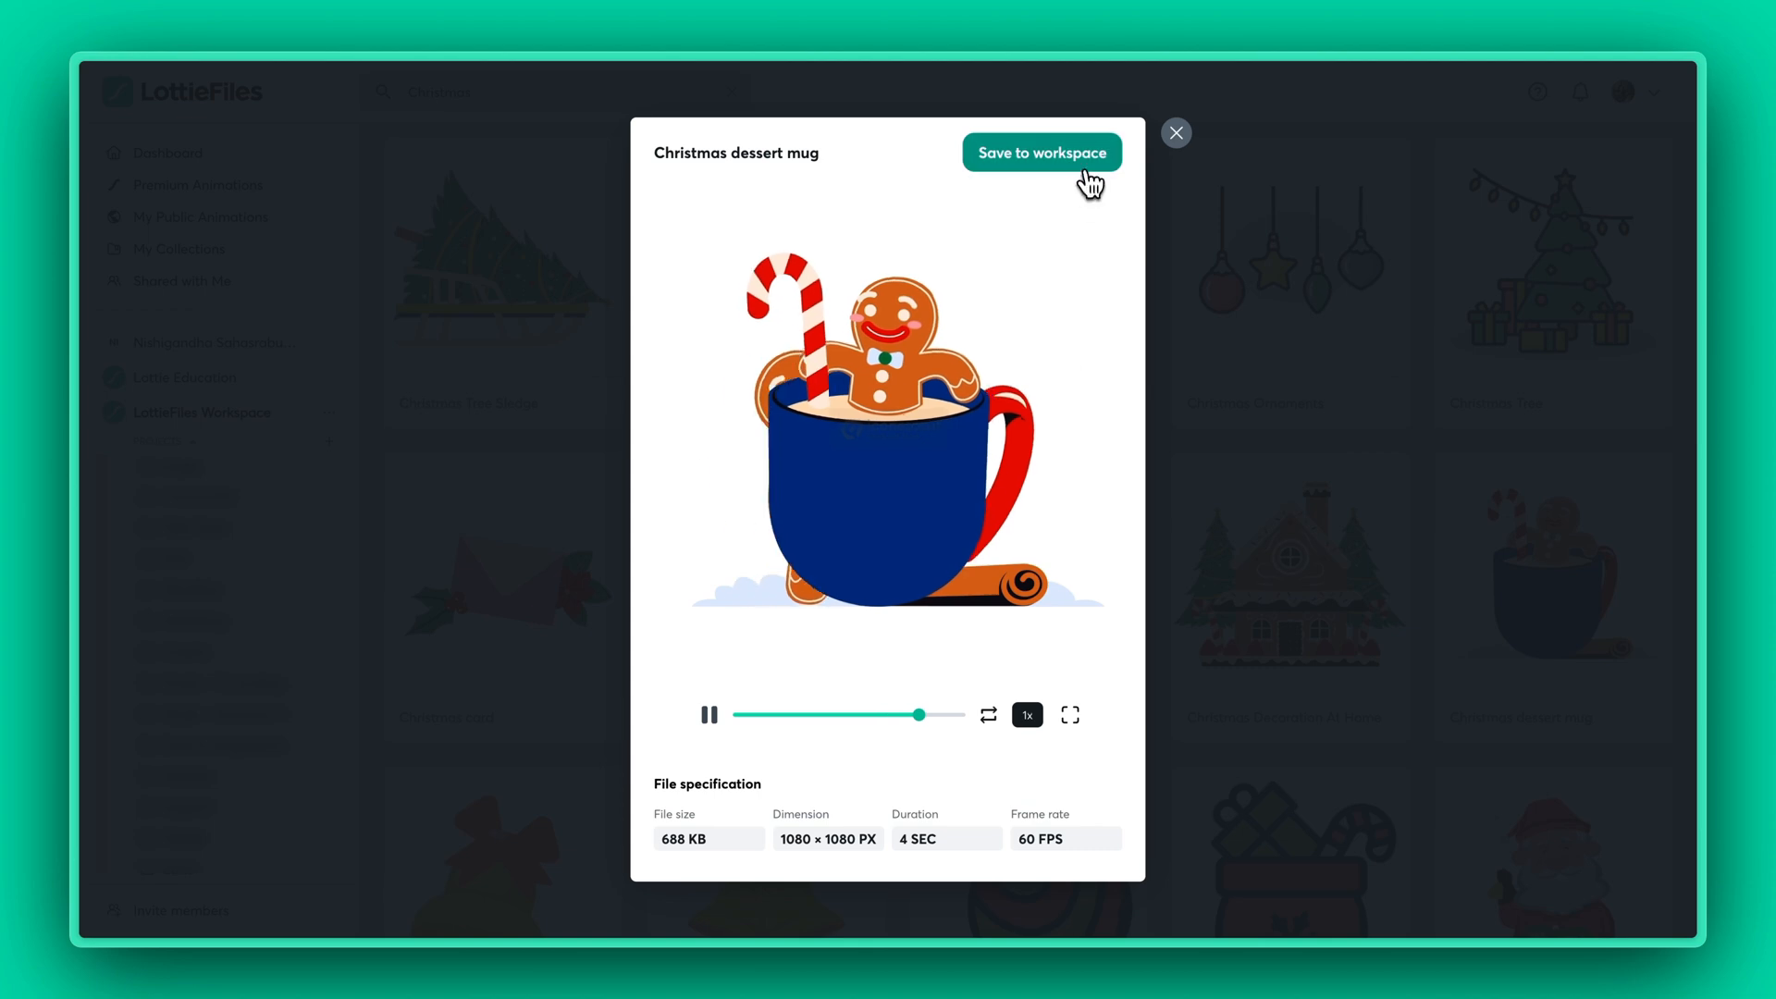
click(1040, 151)
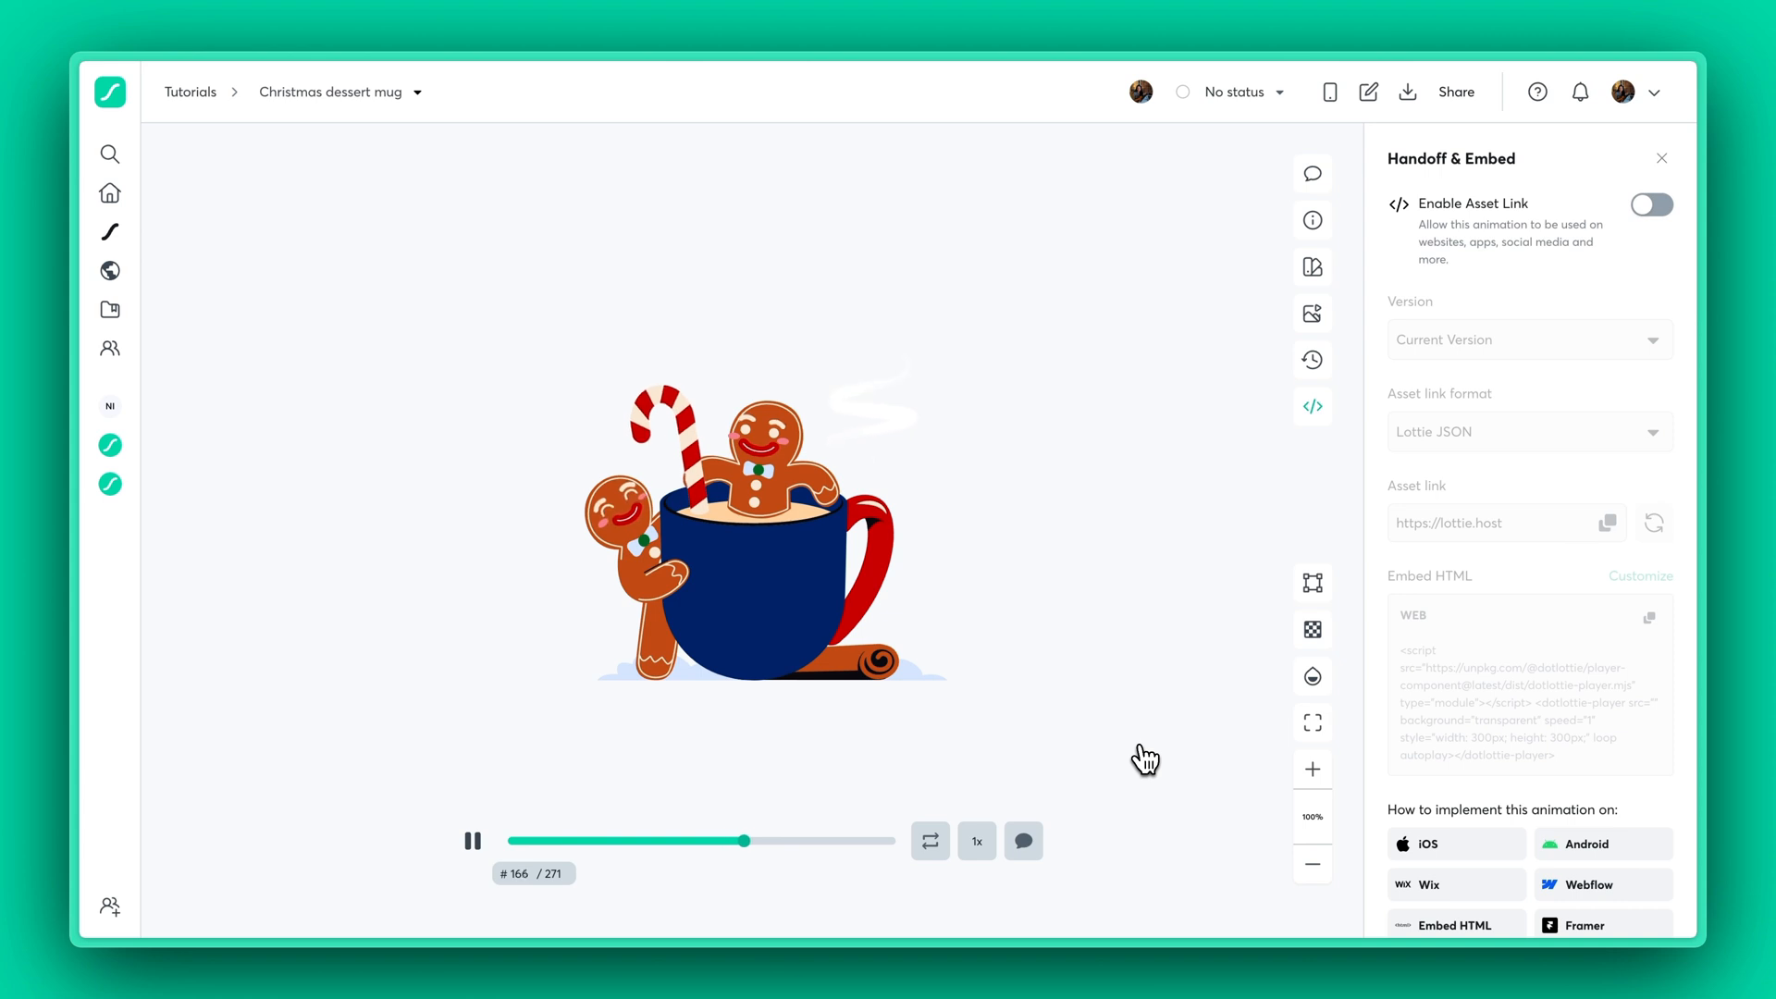
drag(743, 841, 525, 841)
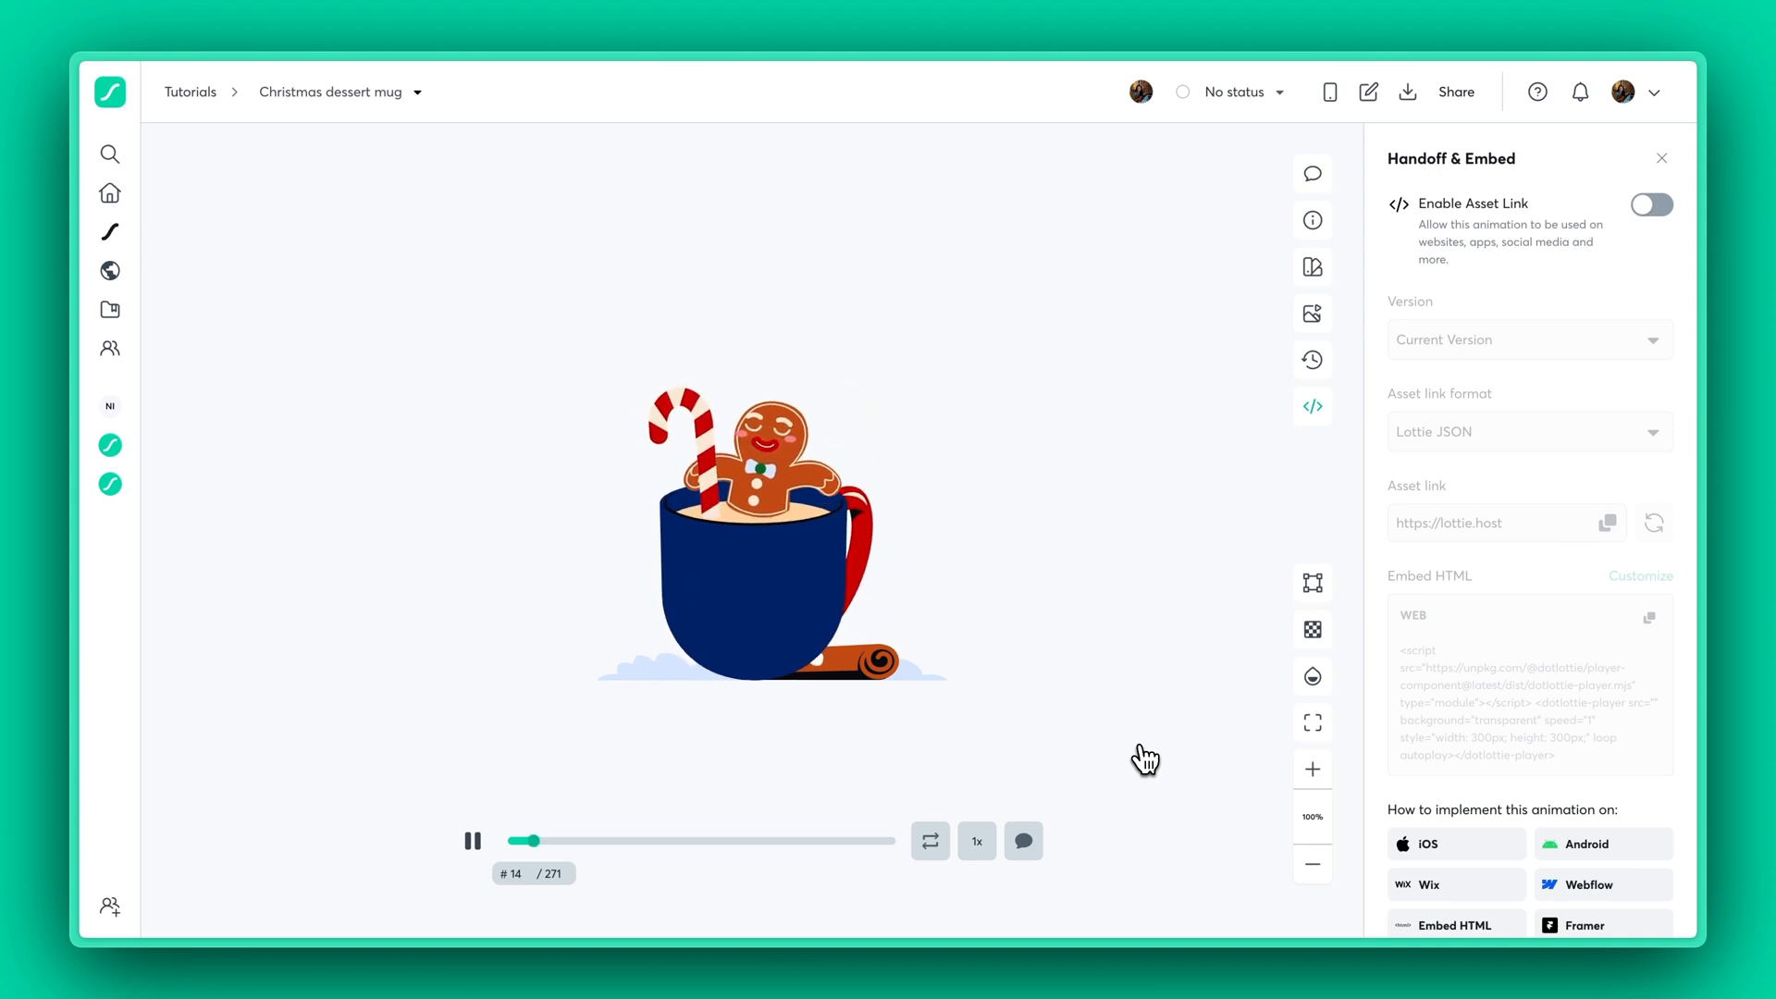
Step: Try the olive, blue, then olive preset palettes on the mug and close the panel
click(1313, 266)
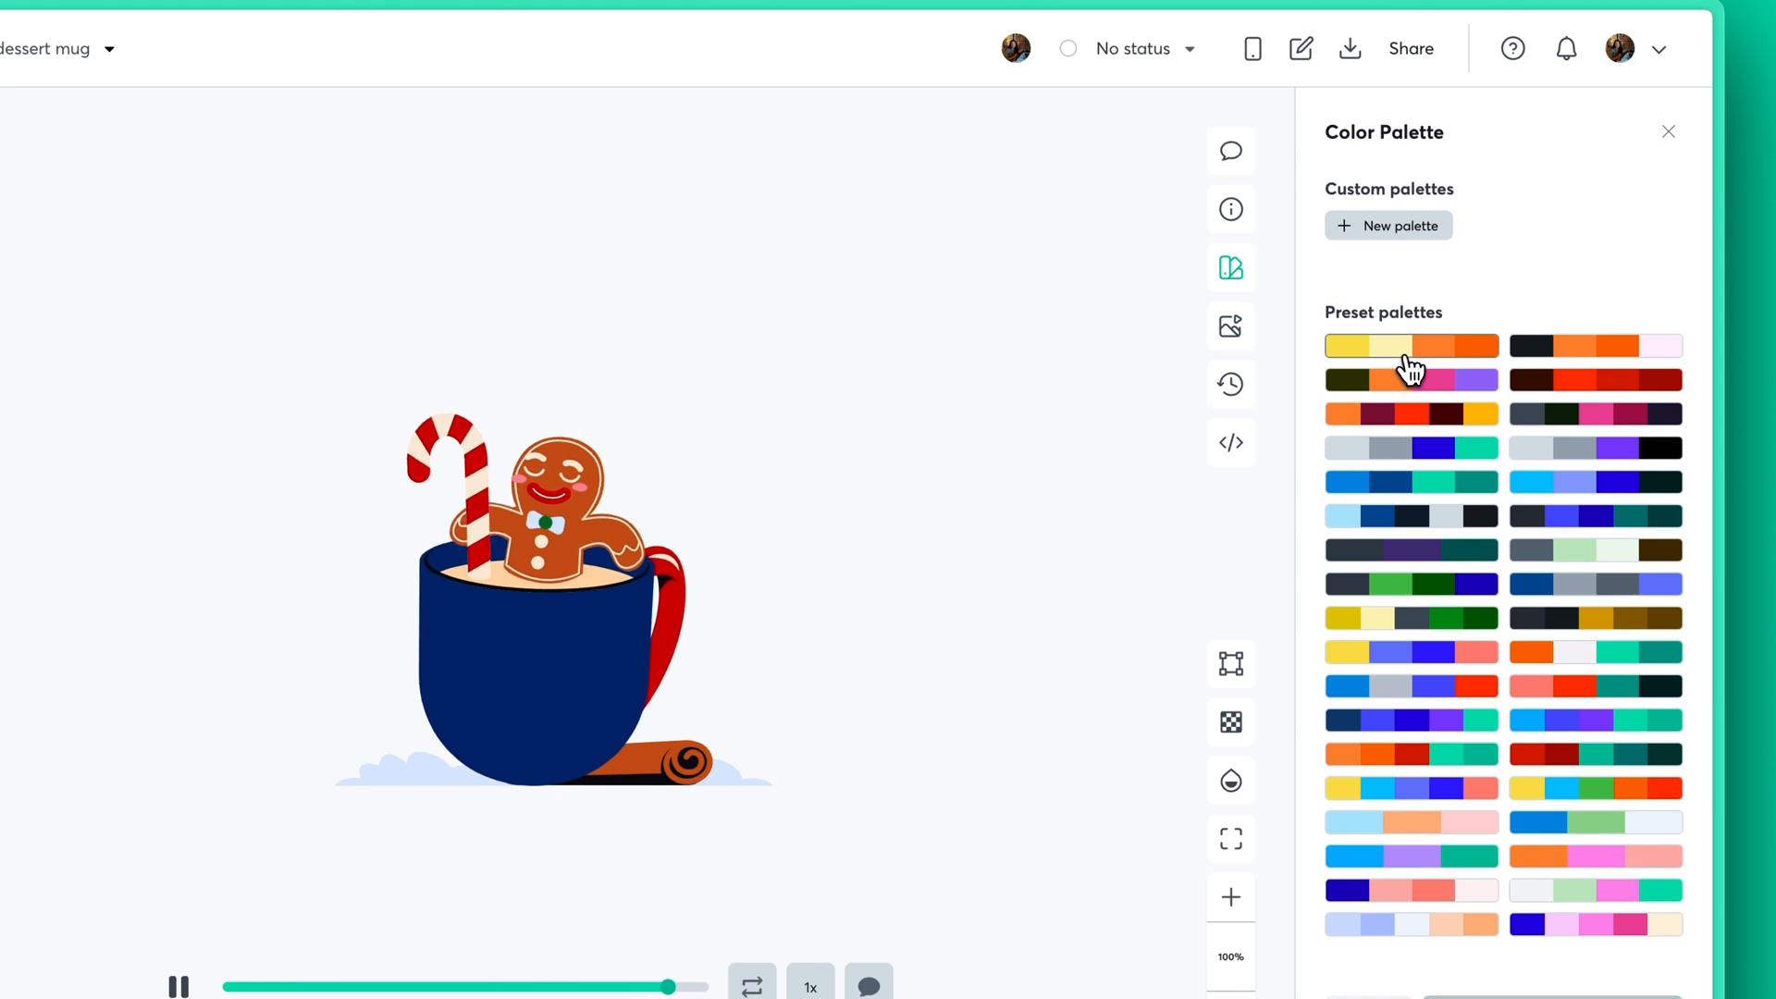
click(1410, 379)
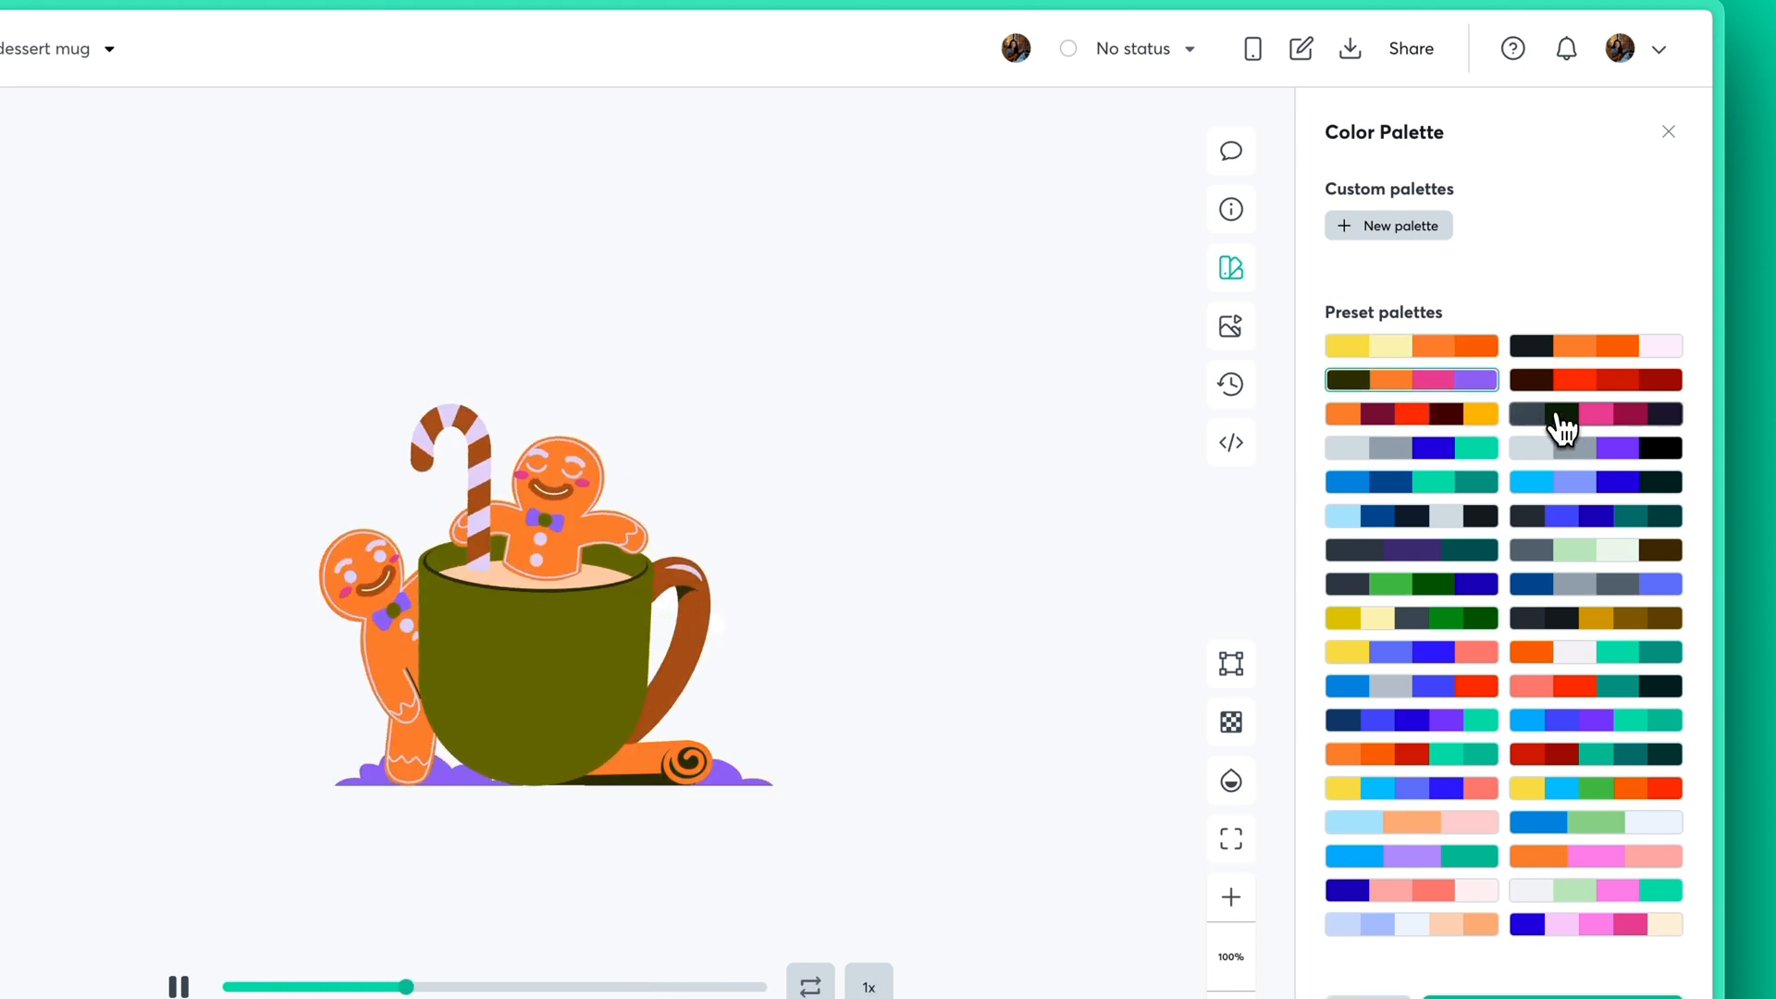
click(1410, 515)
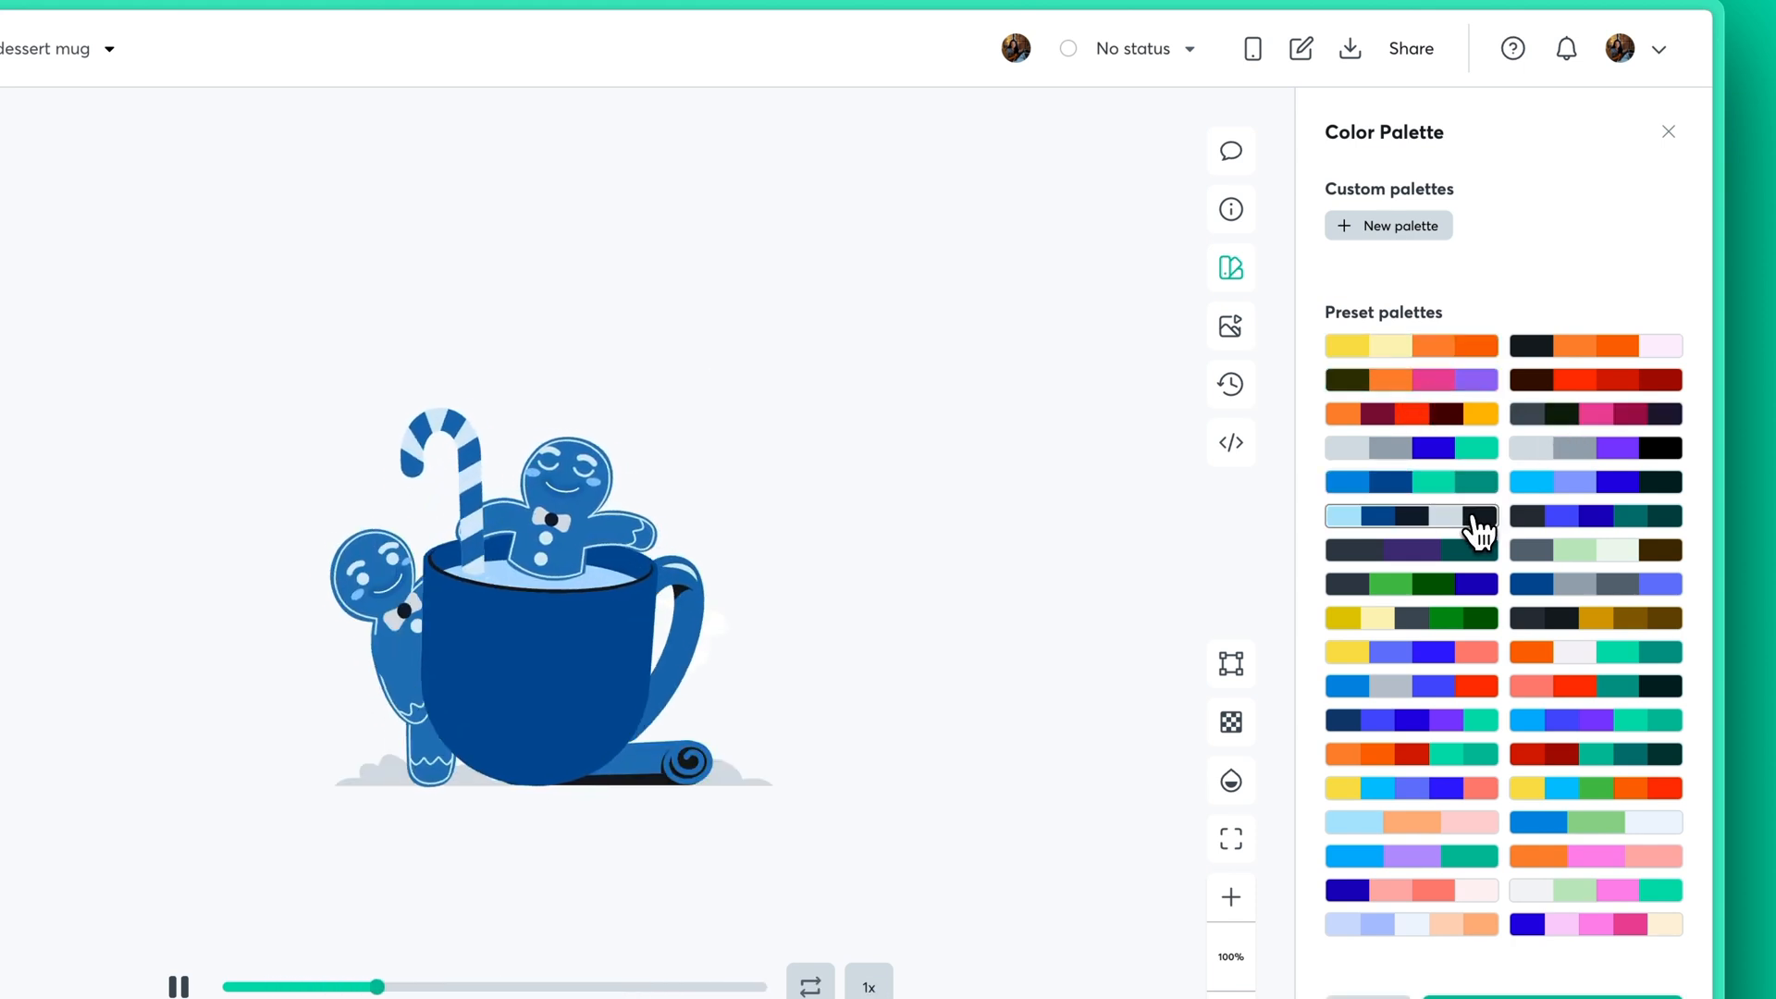
click(1410, 345)
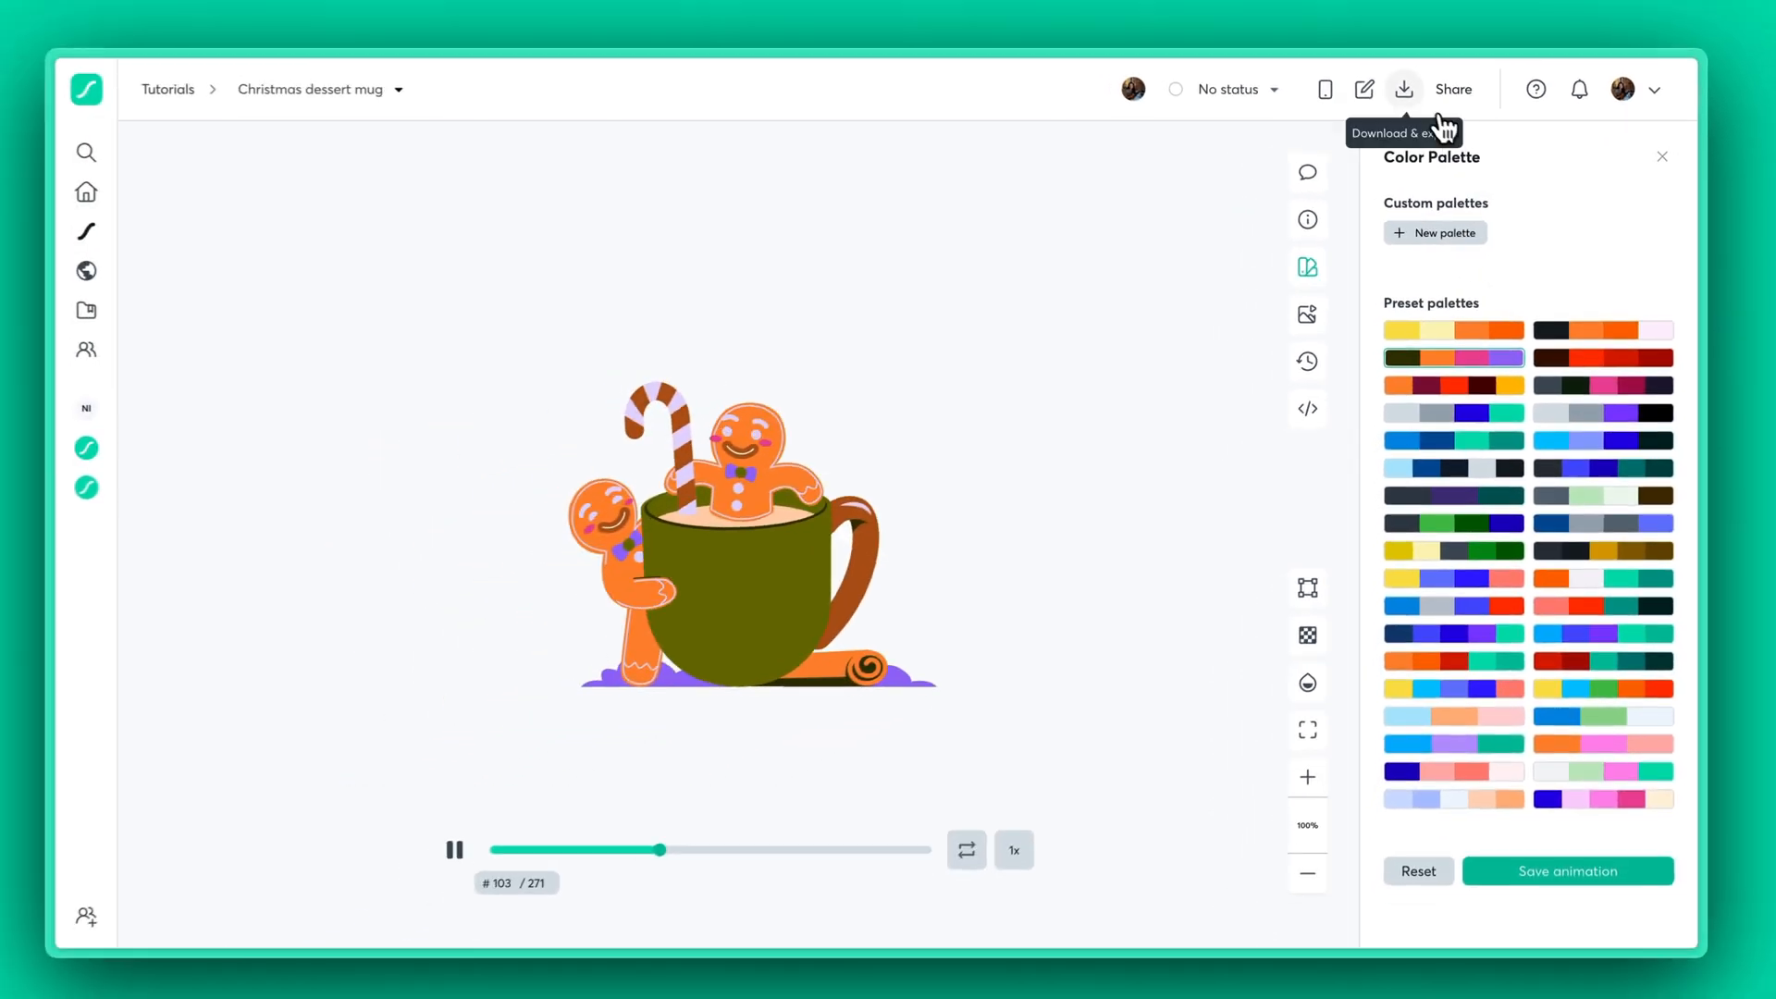
click(1365, 88)
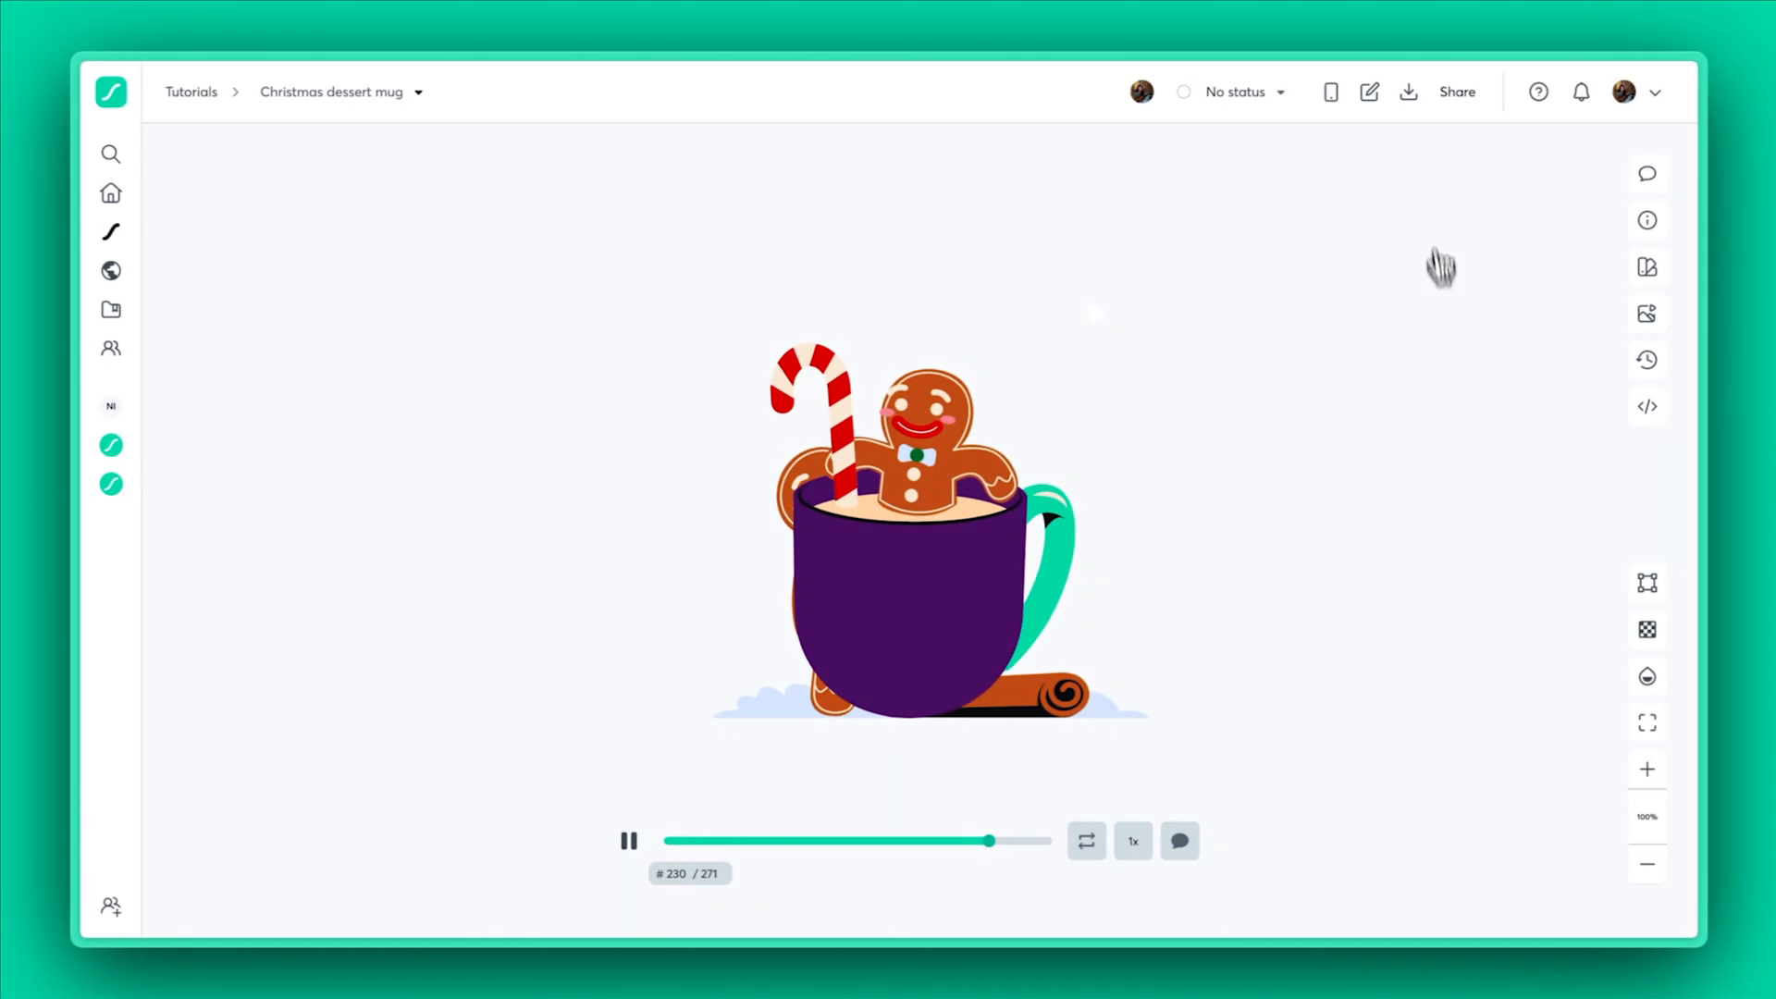
click(1408, 92)
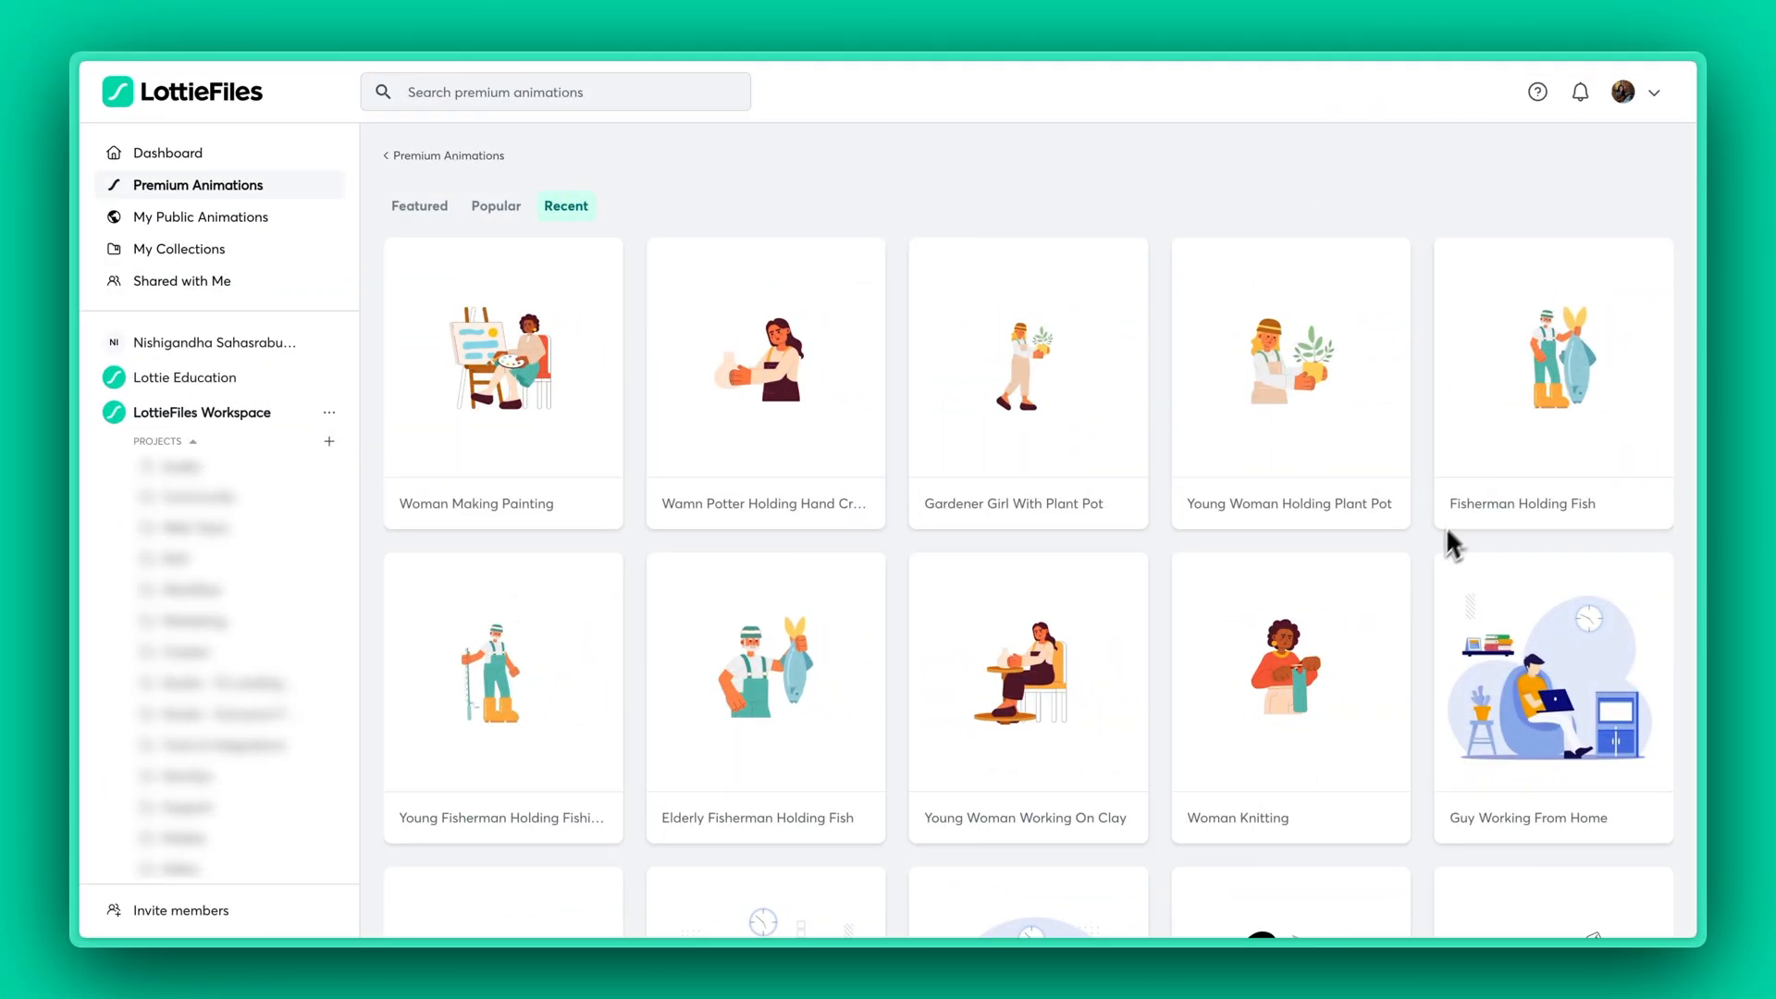
scroll(down, 3)
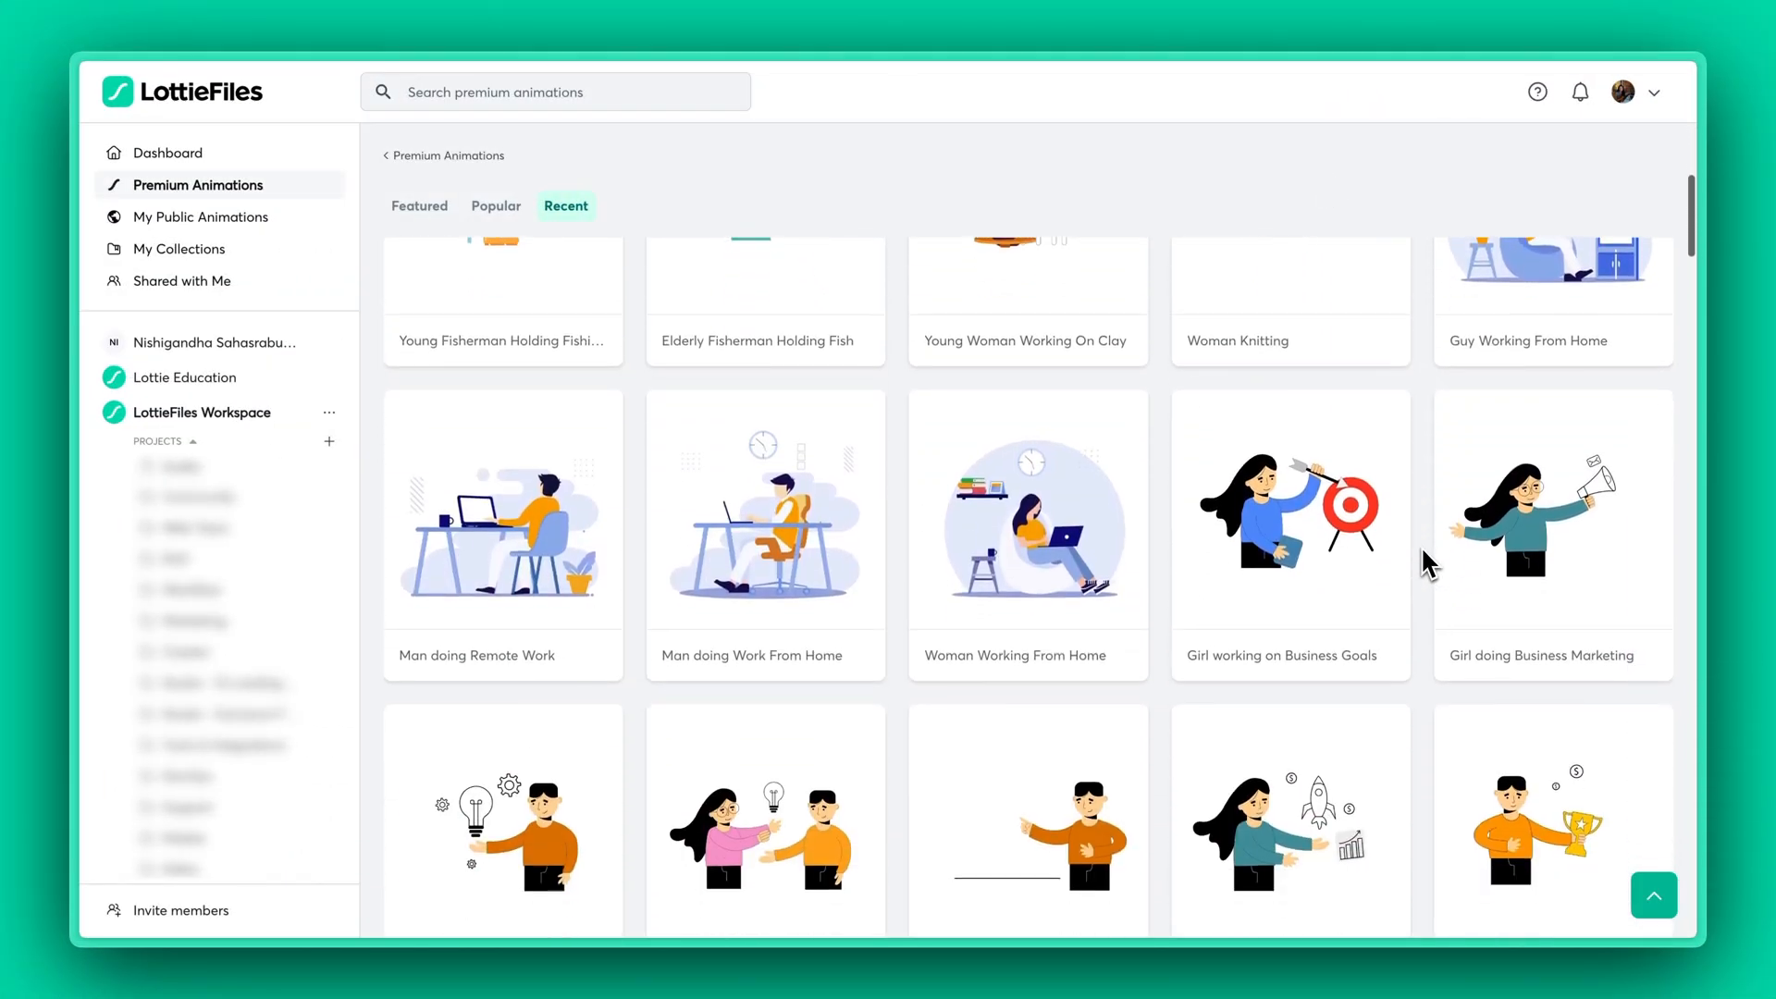
scroll(down, 3)
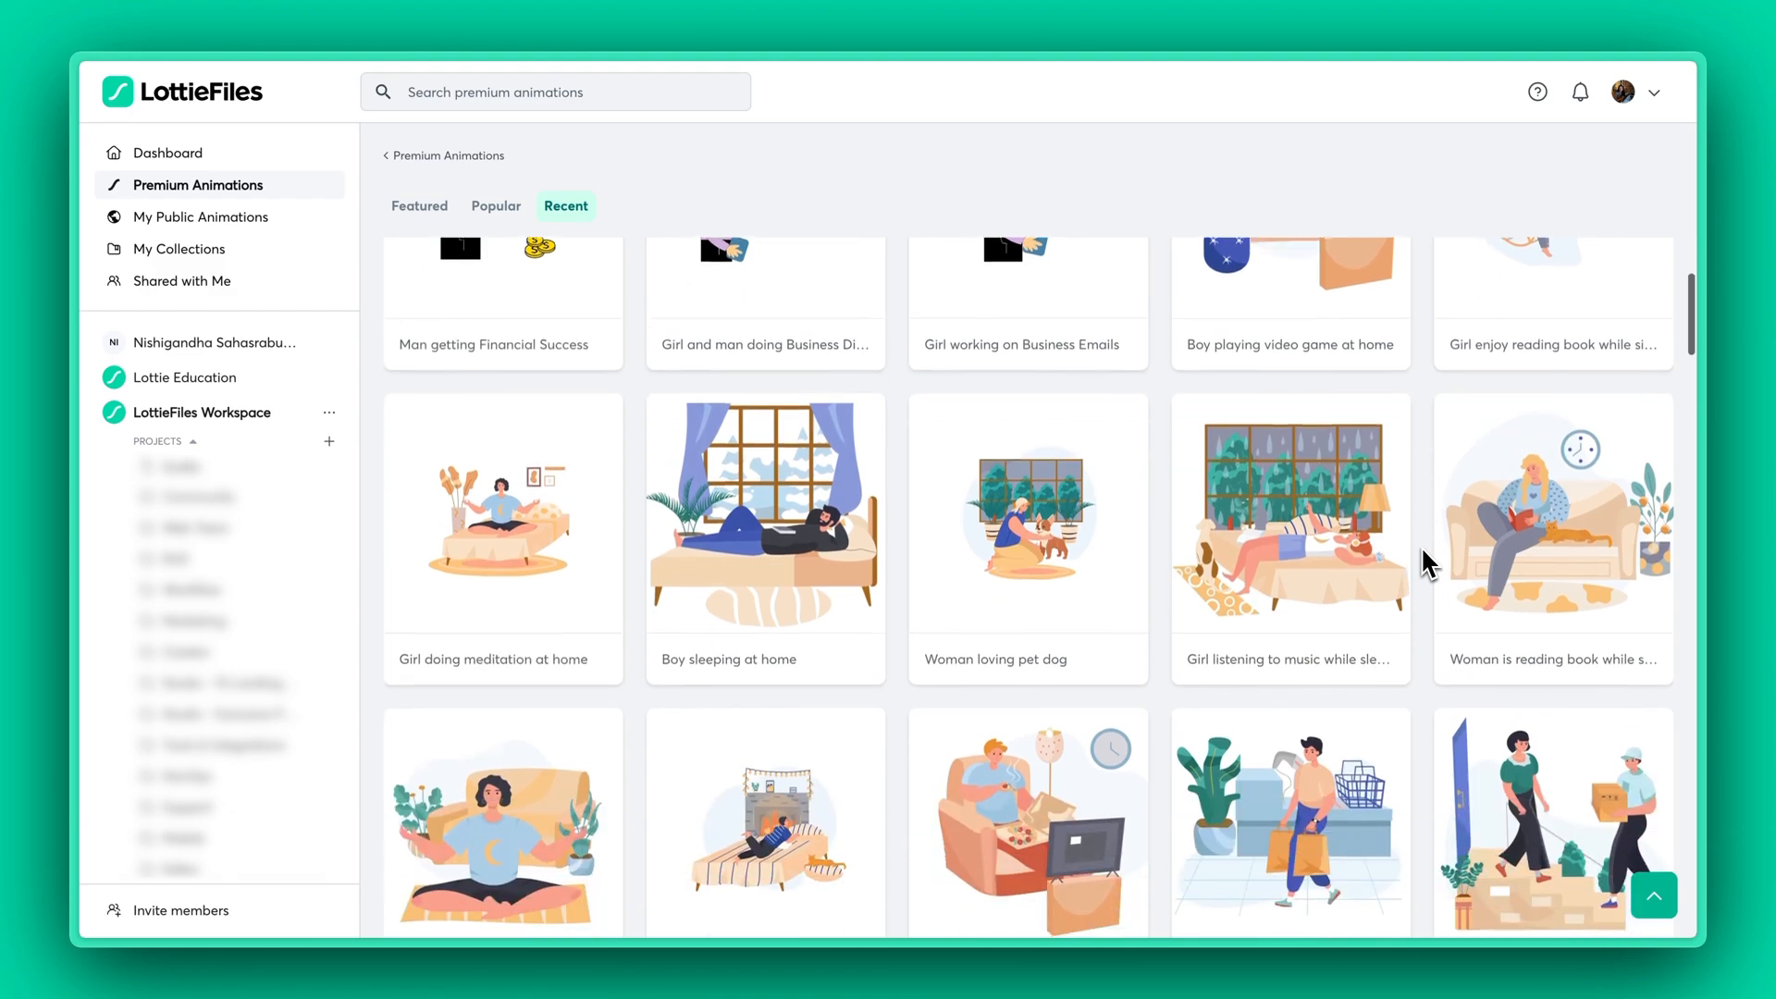